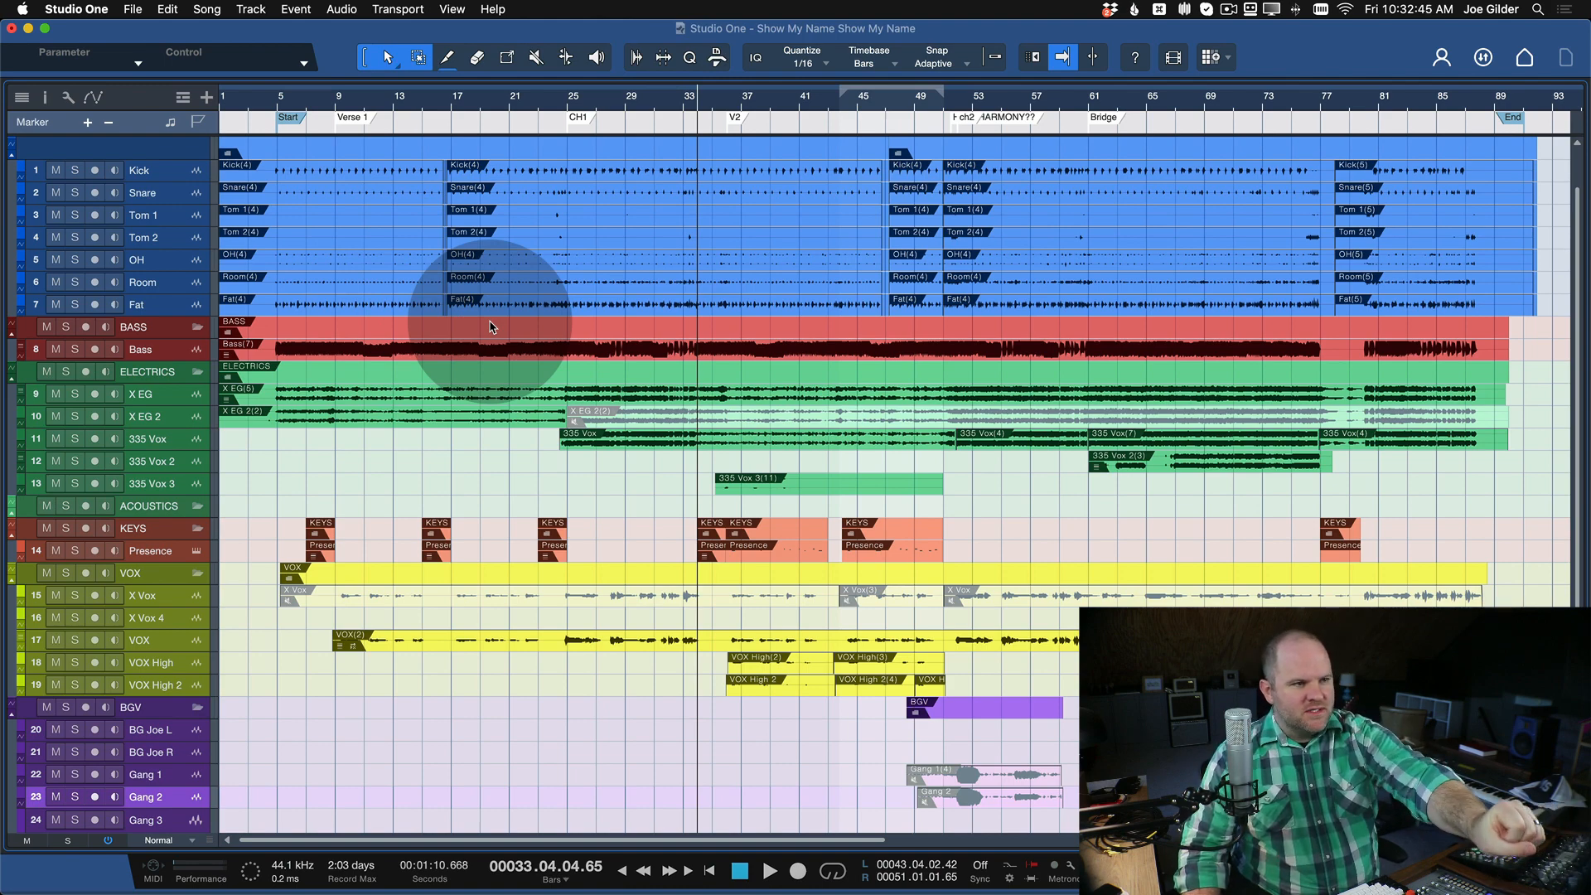
{"action": "mouse_move", "coordinate": [462, 134]}
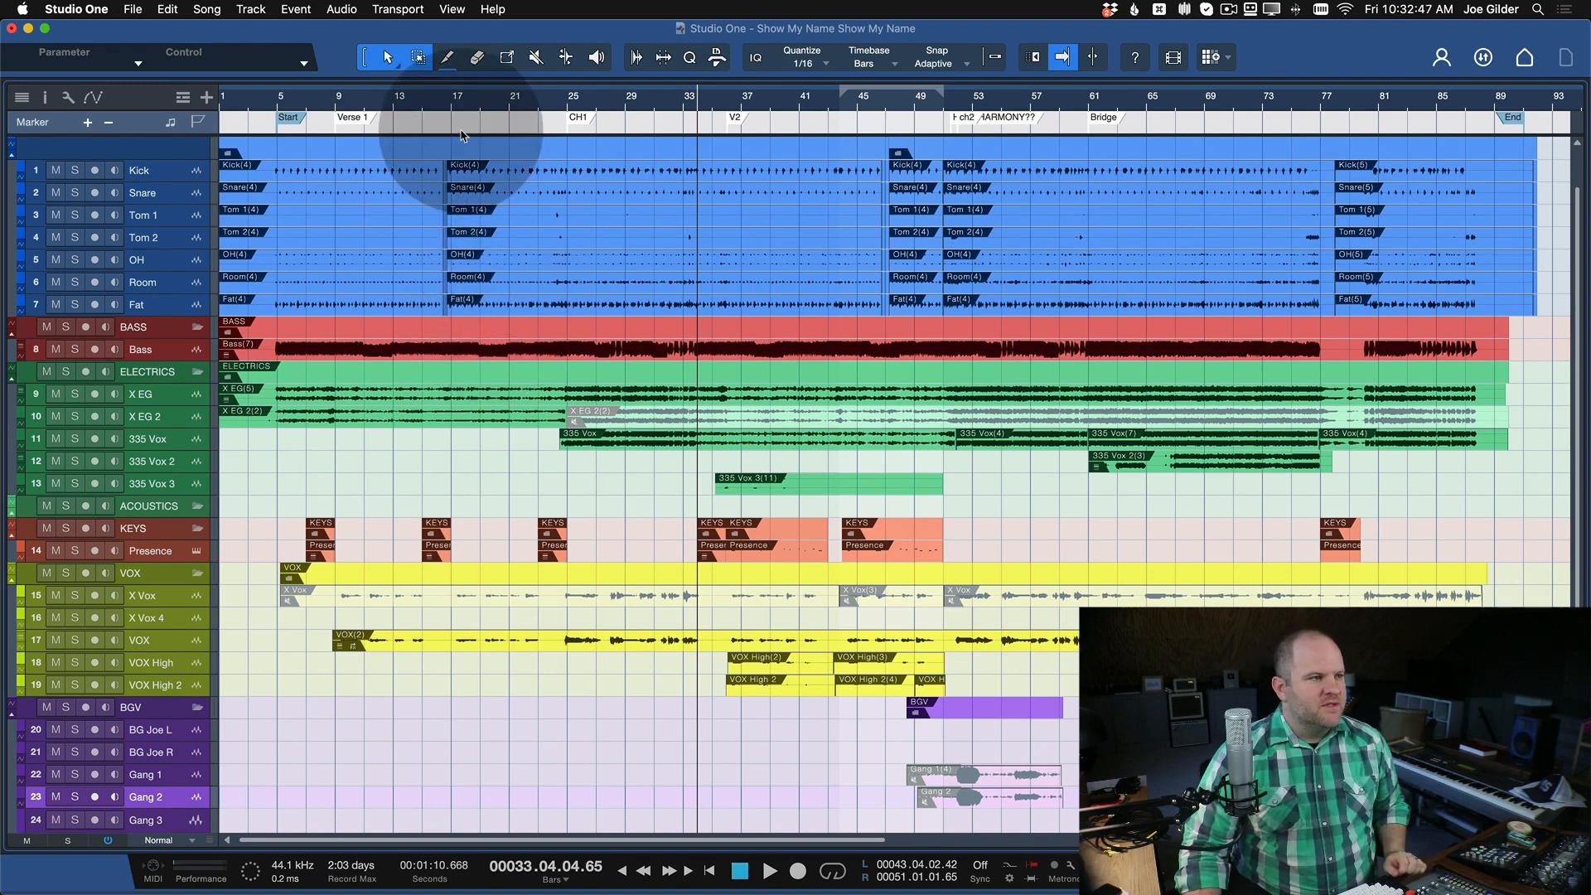
{"action": "mouse_move", "coordinate": [821, 197]}
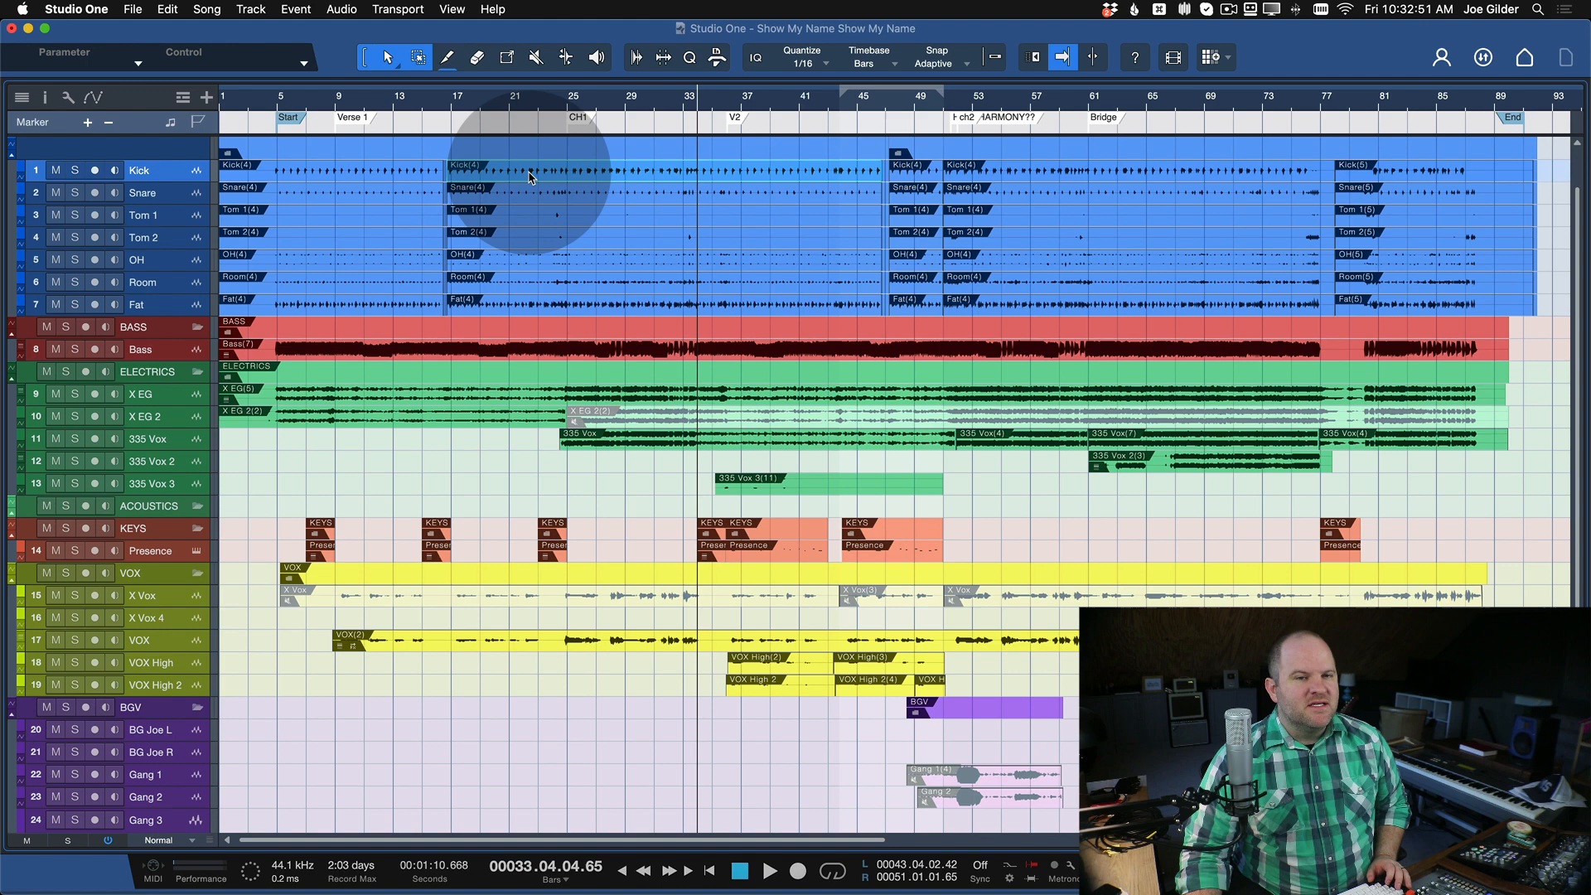
{"action": "mouse_move", "coordinate": [522, 196]}
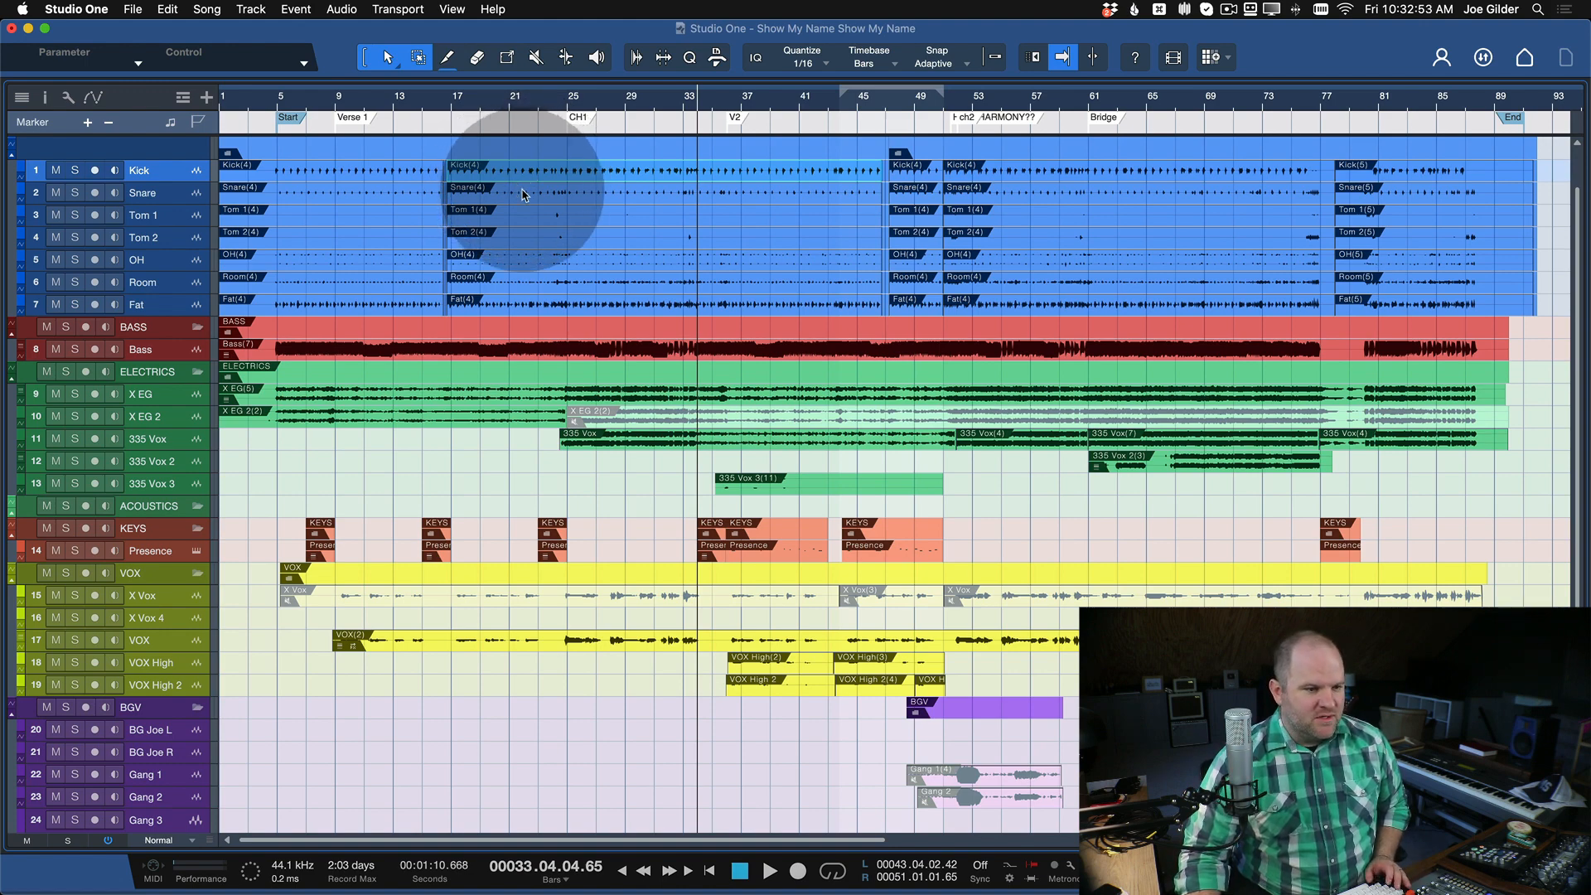
{"action": "mouse_move", "coordinate": [692, 229]}
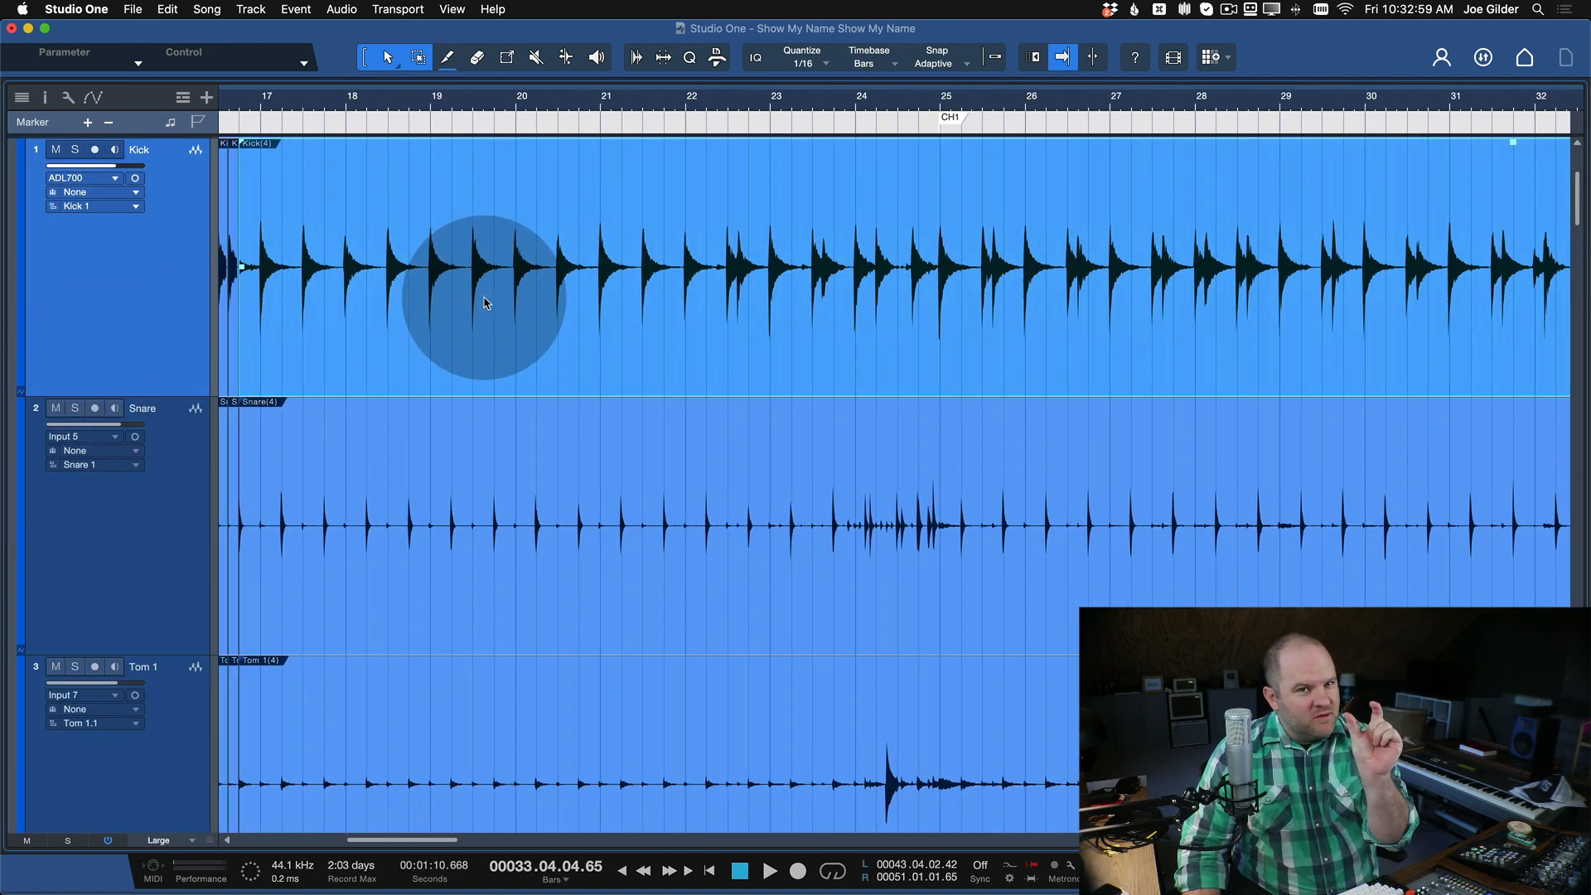
{"action": "mouse_move", "coordinate": [320, 288]}
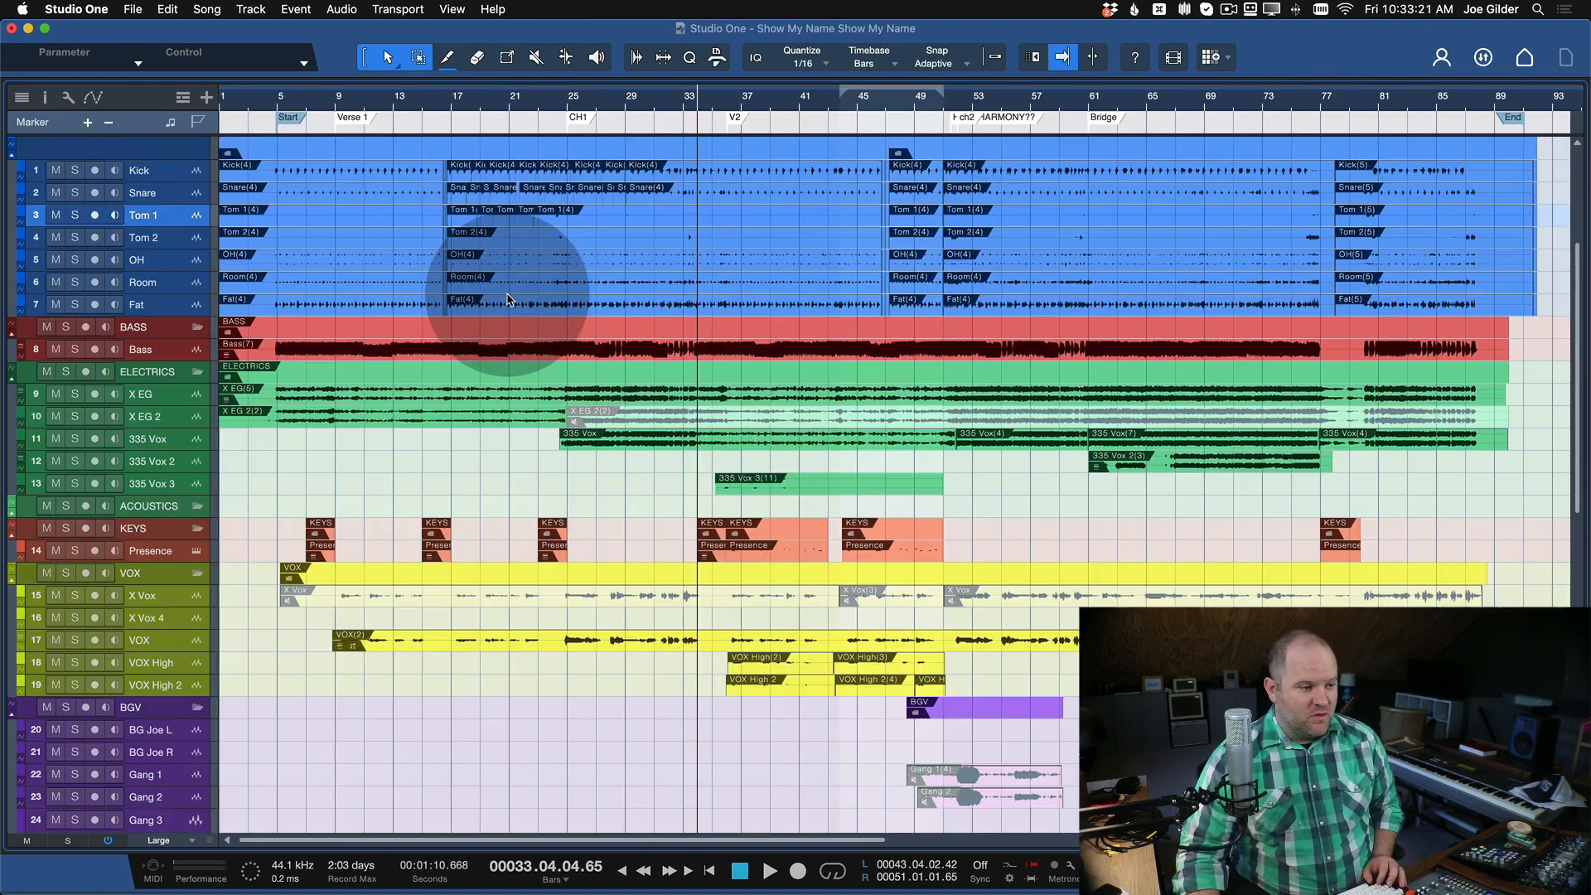
{"action": "mouse_move", "coordinate": [618, 183]}
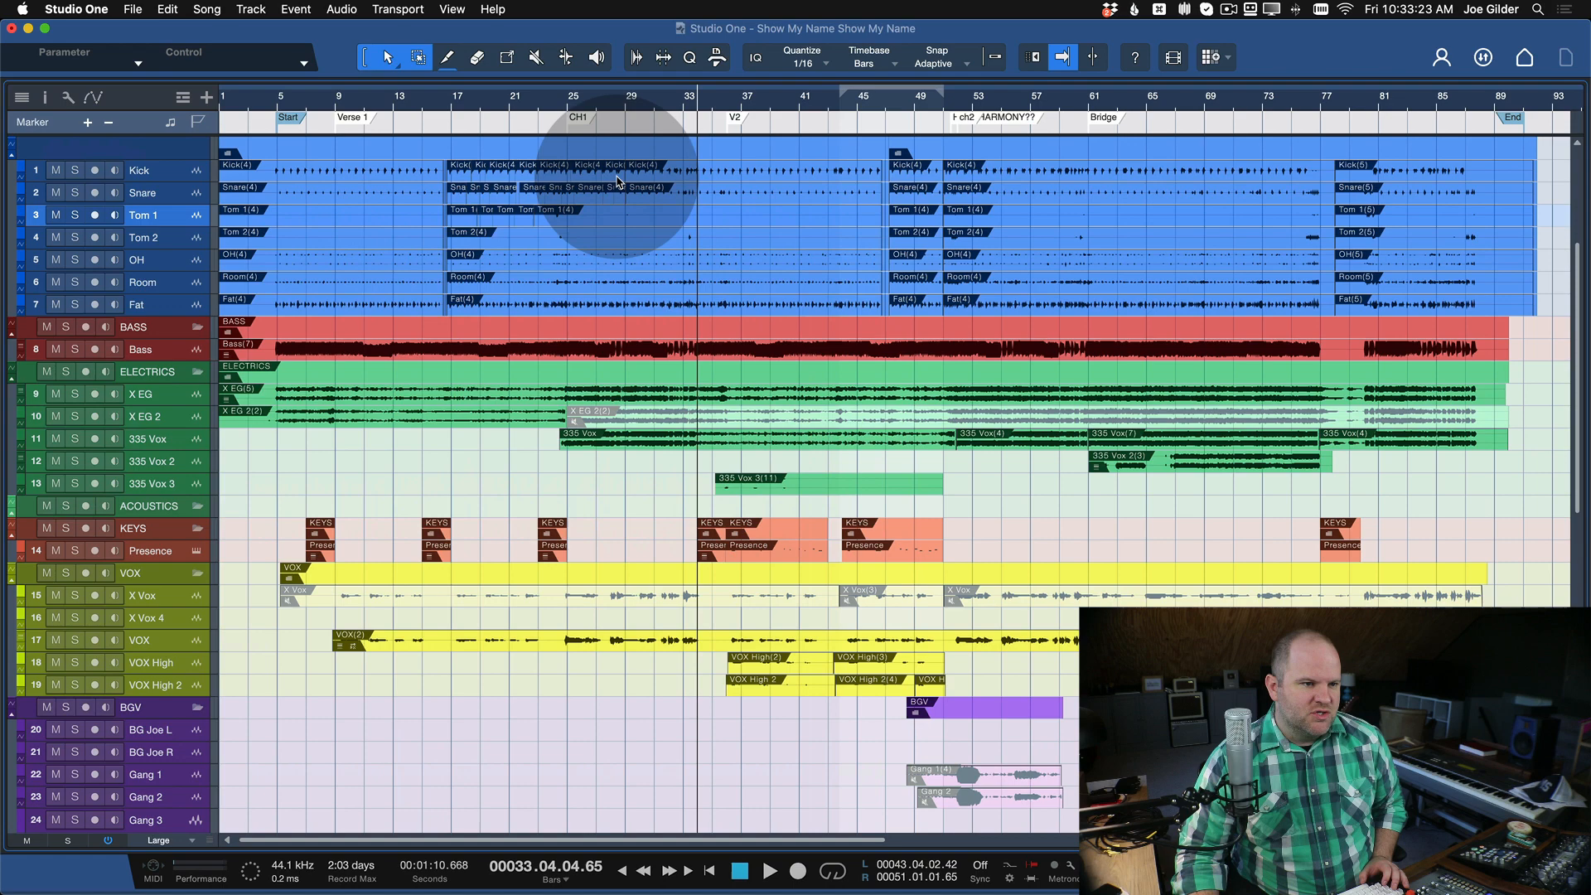
{"action": "mouse_move", "coordinate": [835, 328]}
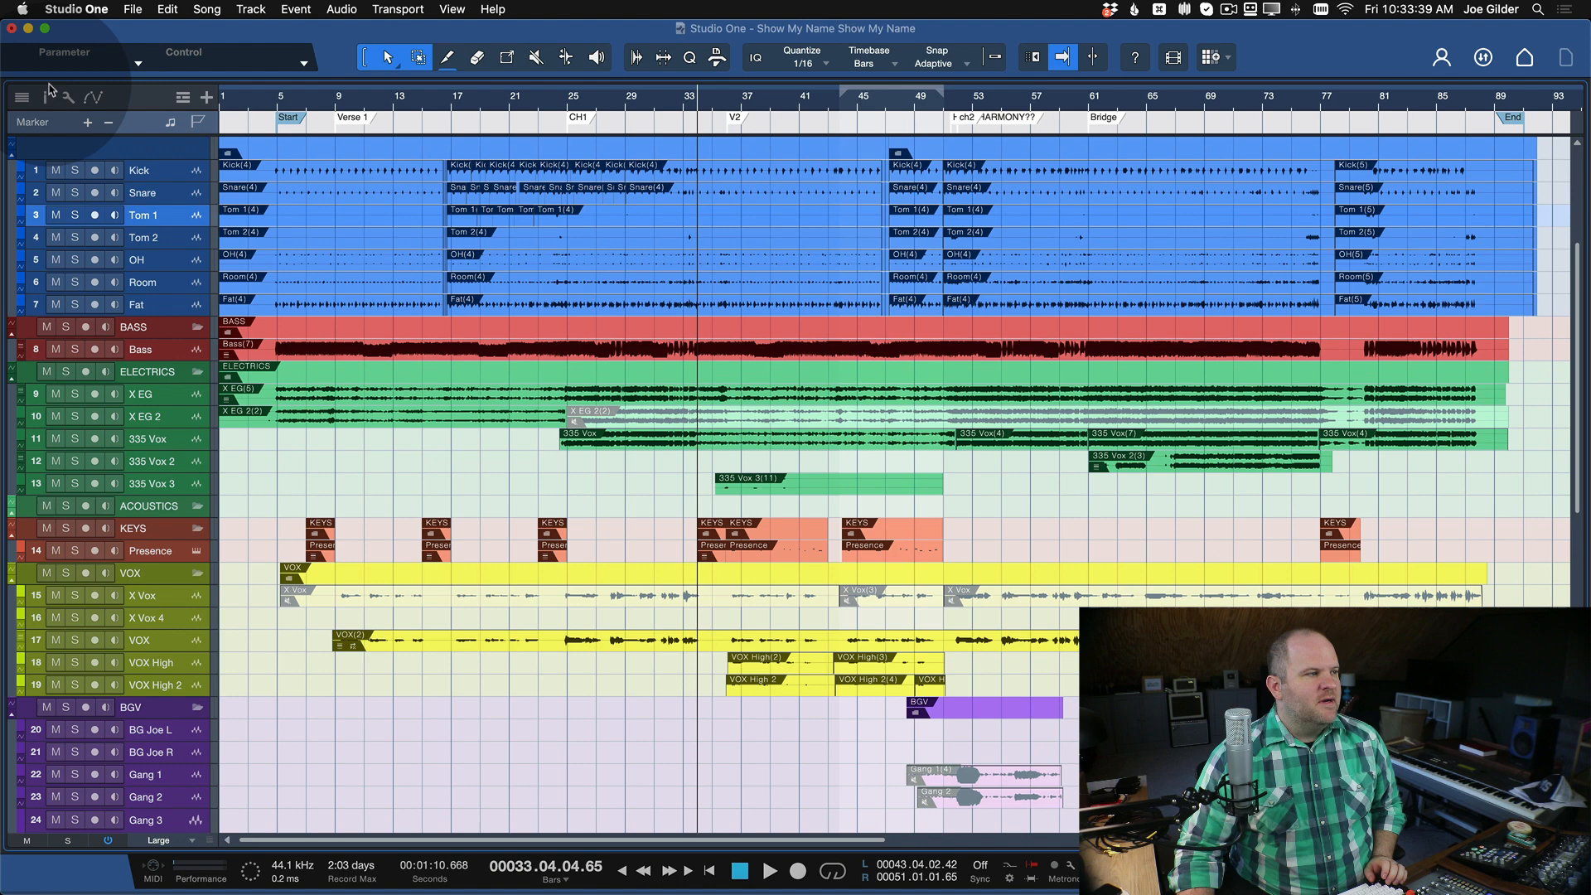
{"action": "mouse_move", "coordinate": [64, 98]}
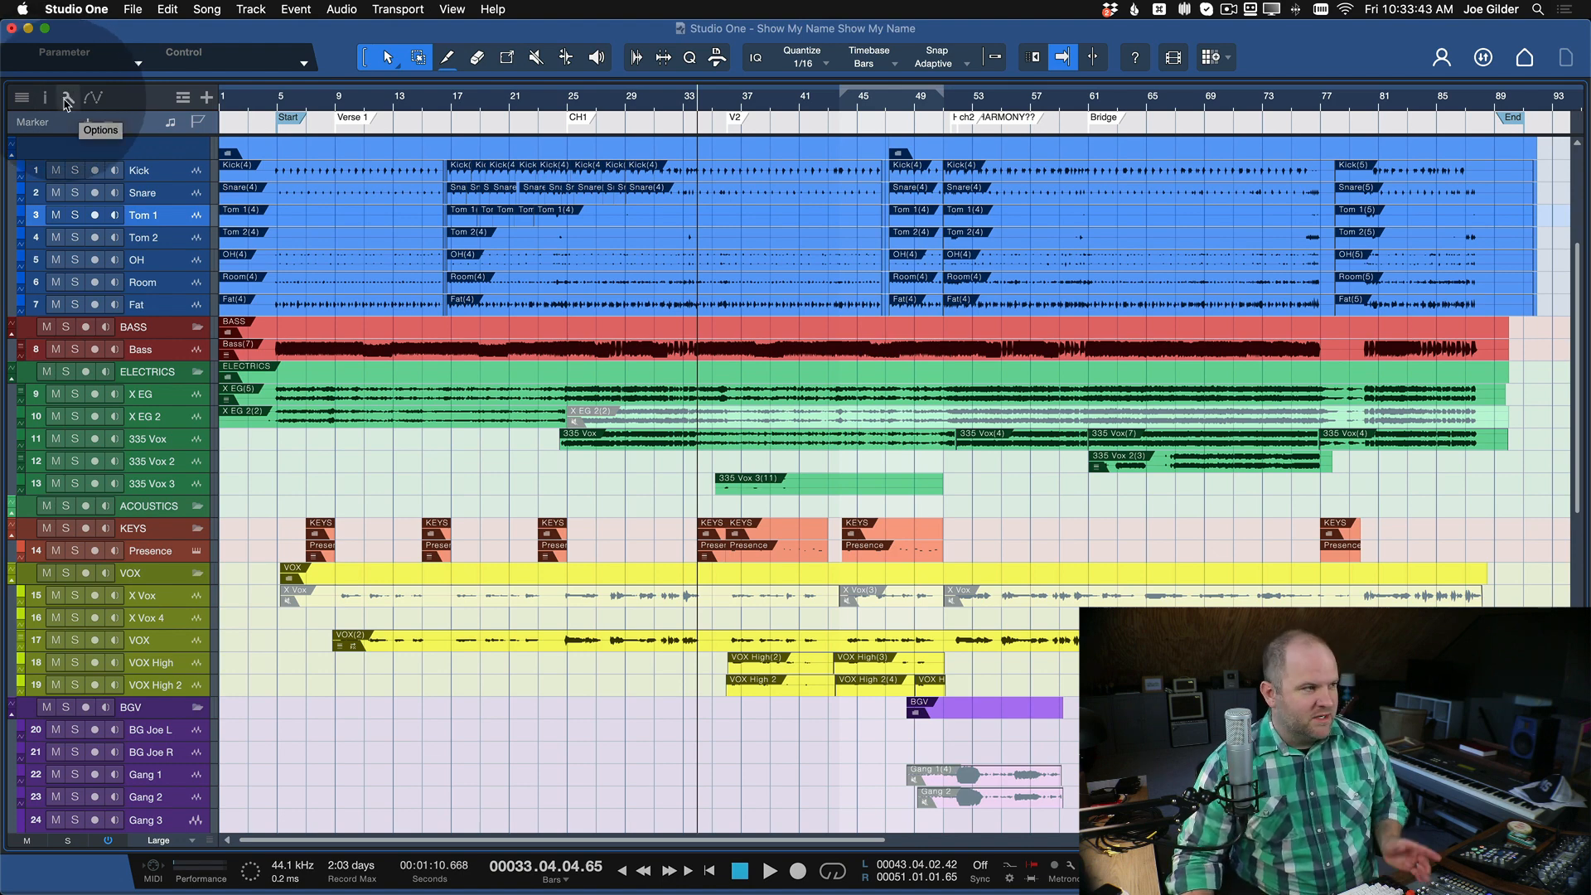
- Set the track height to X-Large from the wrench display options
{"action": "left_click", "coordinate": [67, 98]}
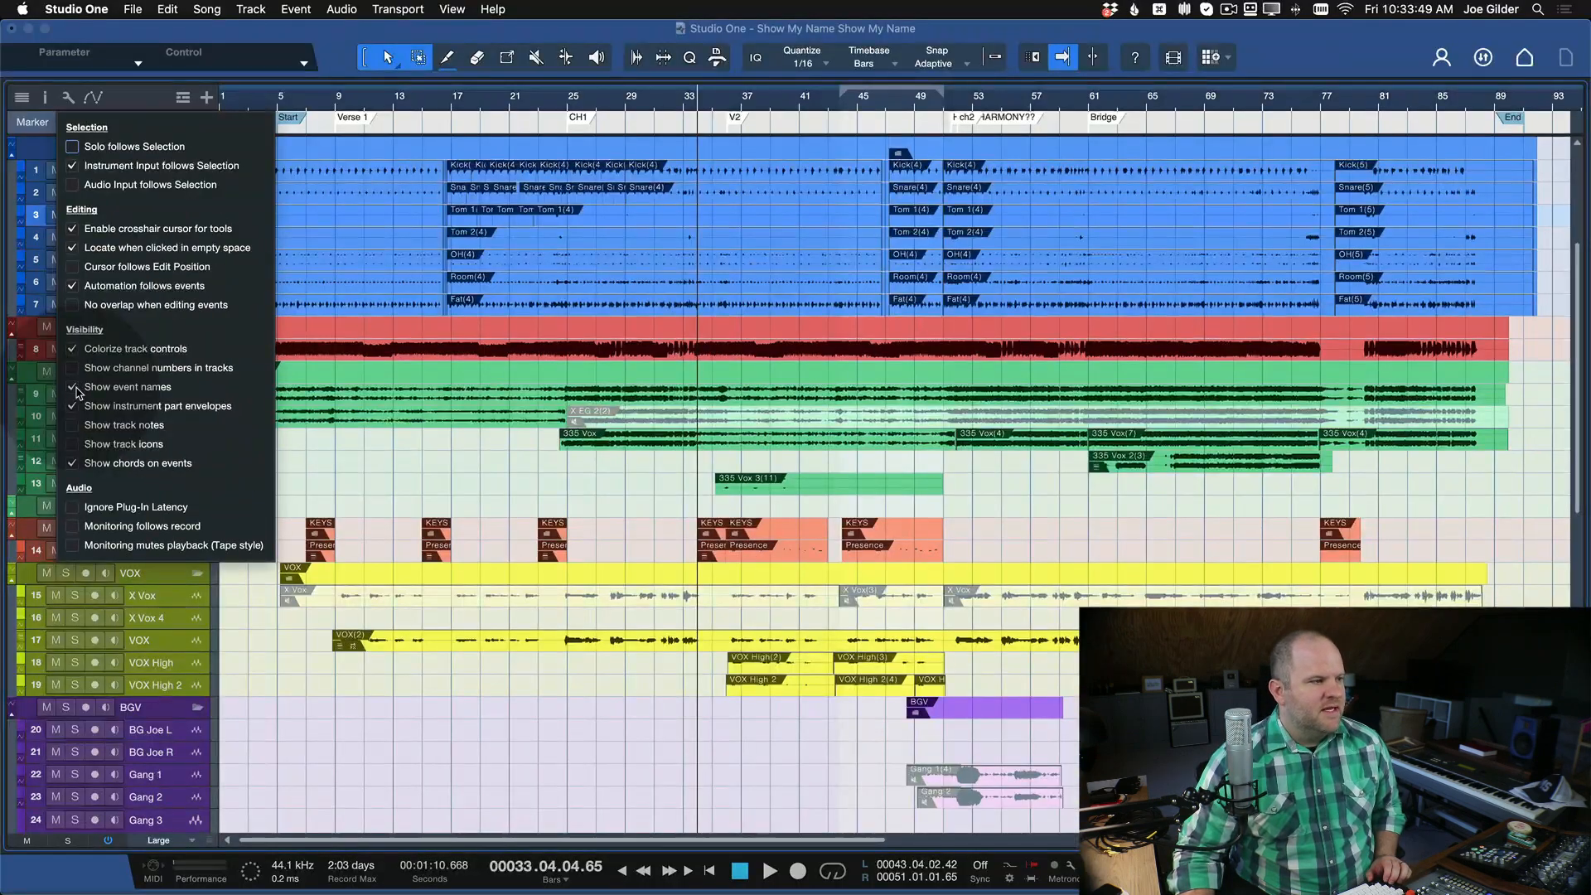
{"action": "left_click", "coordinate": [72, 387]}
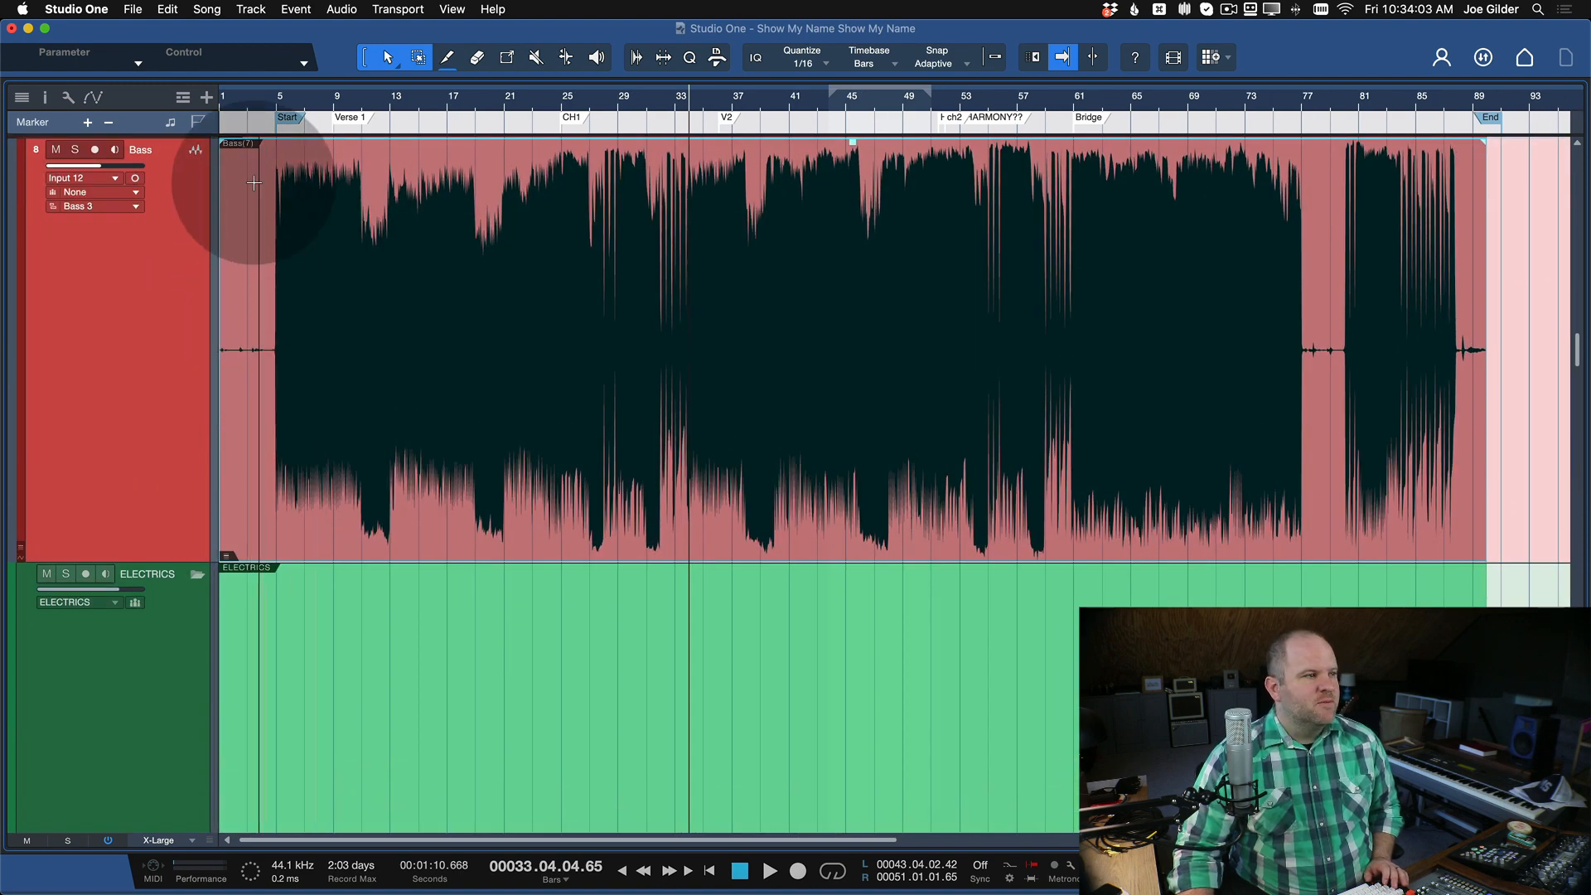
- Scroll through the X-Large tracks before returning them to Minimal height
{"action": "scroll", "scroll_direction": "down", "scroll_amount": 3}
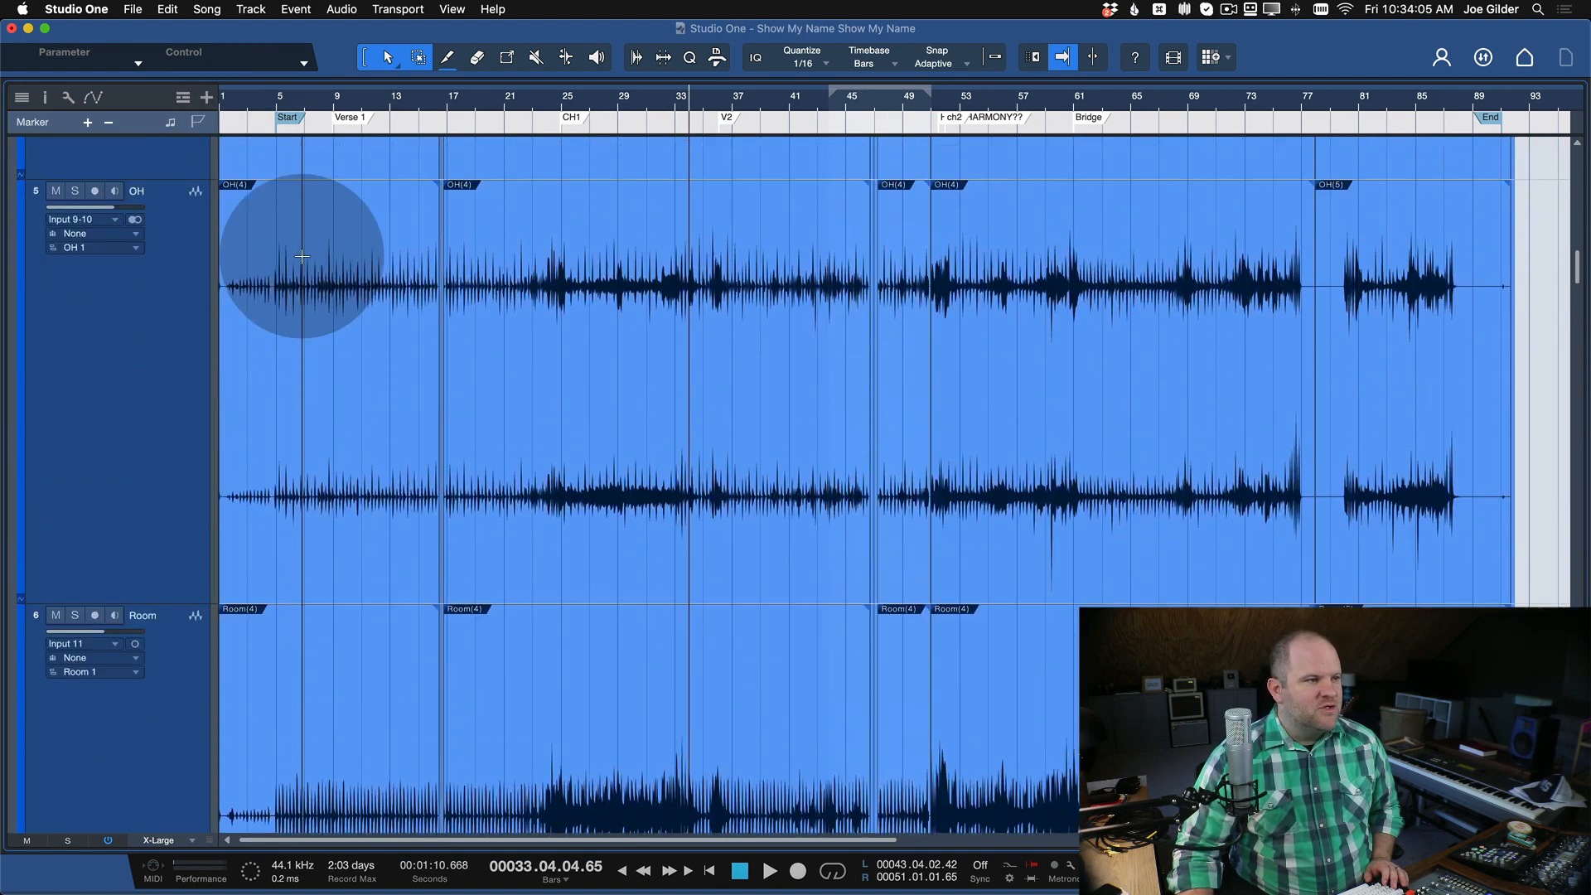
{"action": "scroll", "scroll_direction": "down", "scroll_amount": 3}
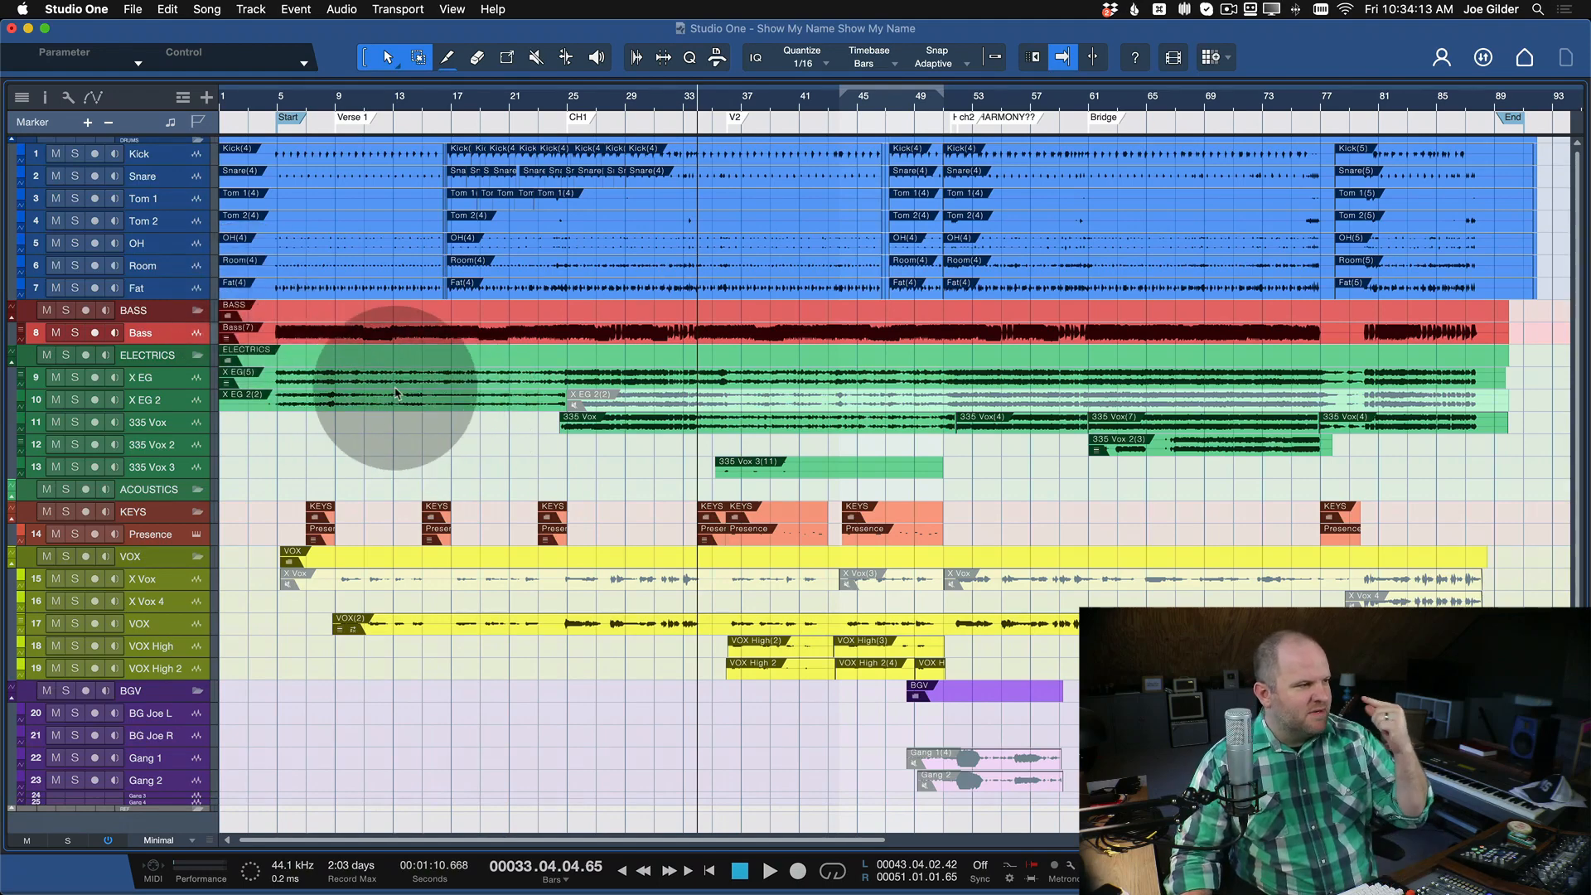
- Uncheck Show event names in the wrench display options
{"action": "left_click", "coordinate": [21, 96]}
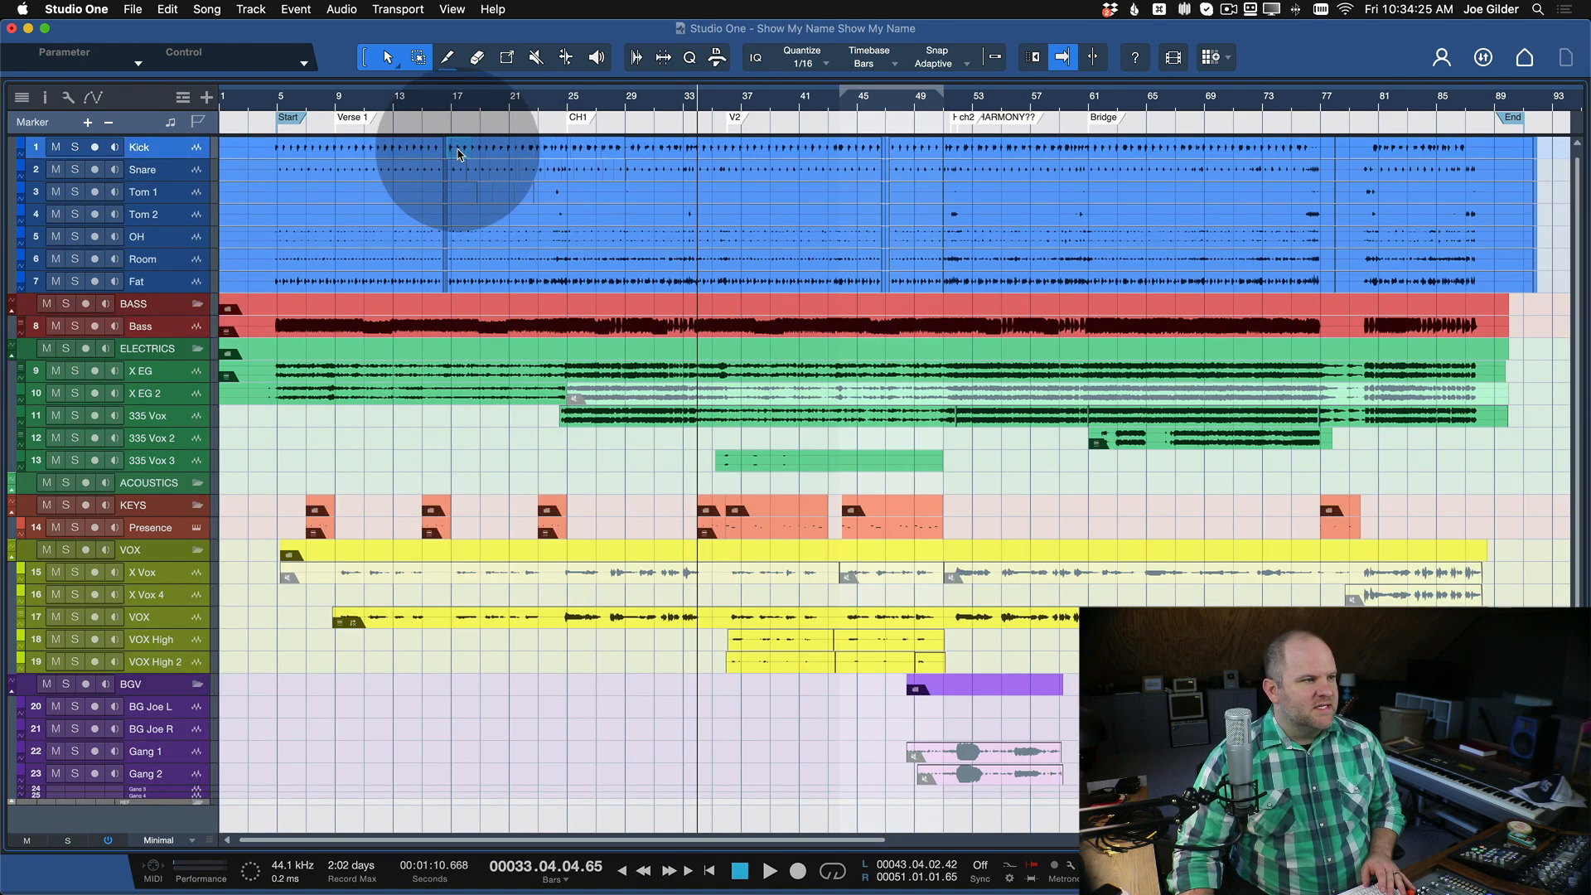
- Locate the Kick event's audio file via Event > Select in Pool
{"action": "right_click", "coordinate": [458, 153]}
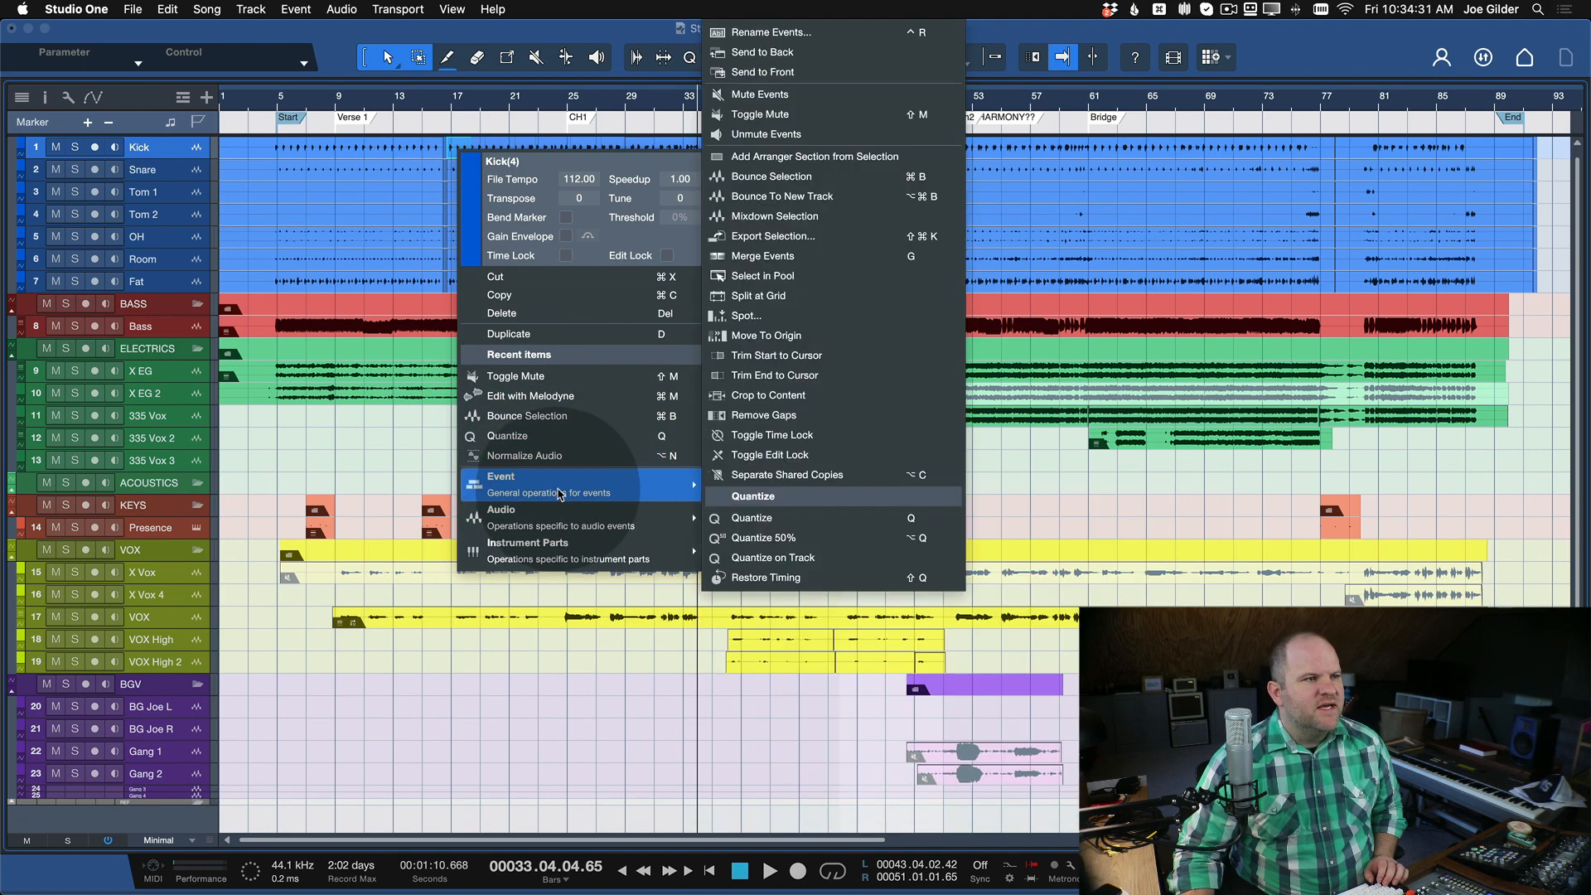
{"action": "mouse_move", "coordinate": [812, 275]}
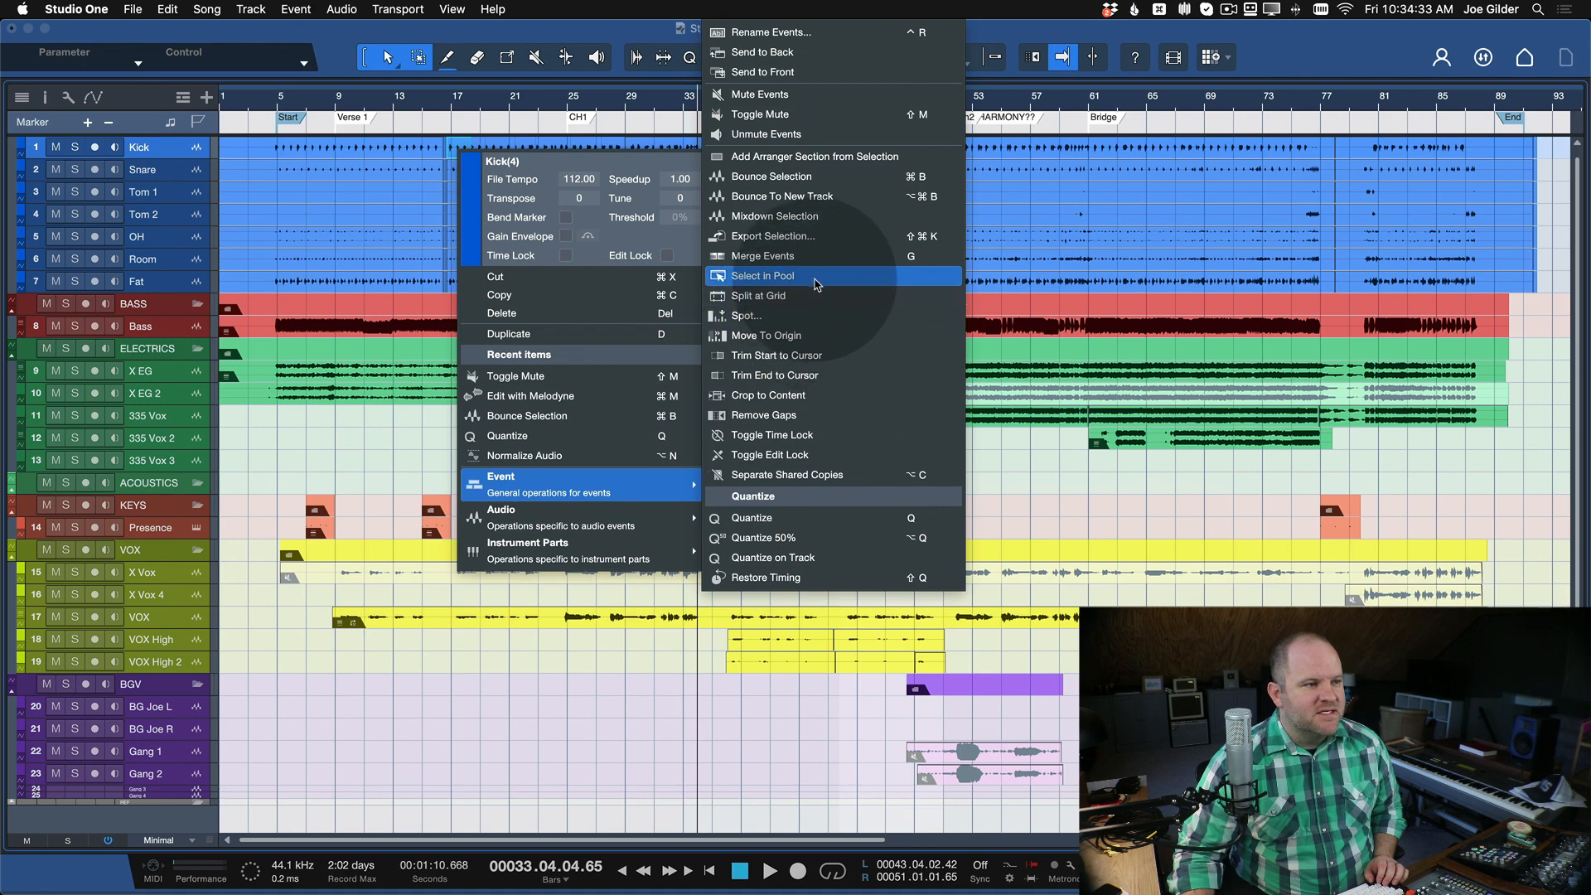
{"action": "left_click", "coordinate": [762, 275]}
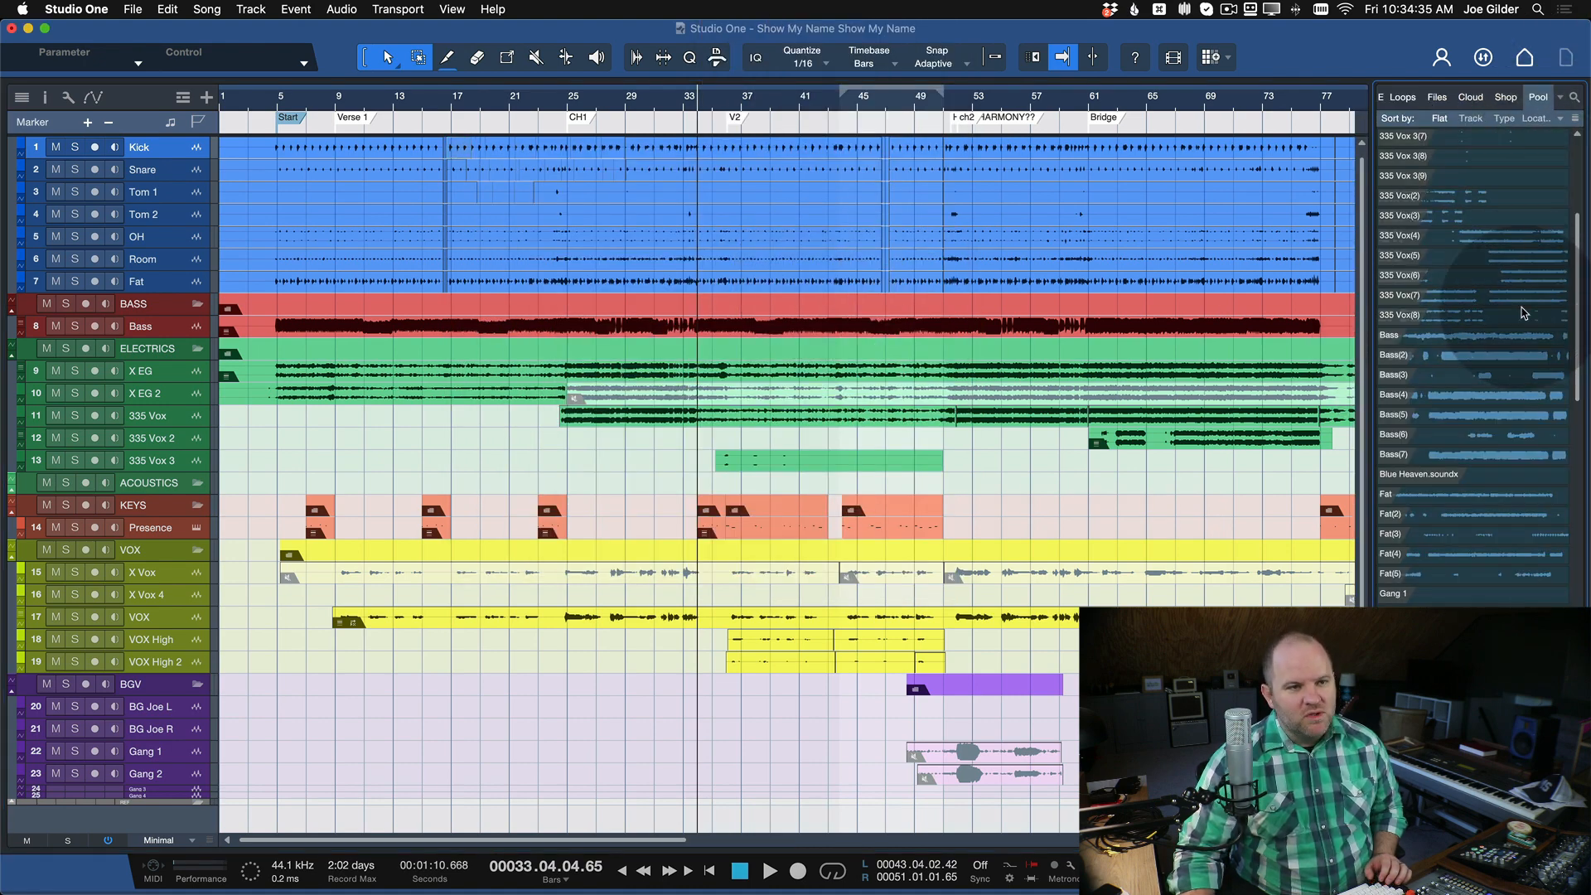
{"action": "mouse_move", "coordinate": [1513, 582]}
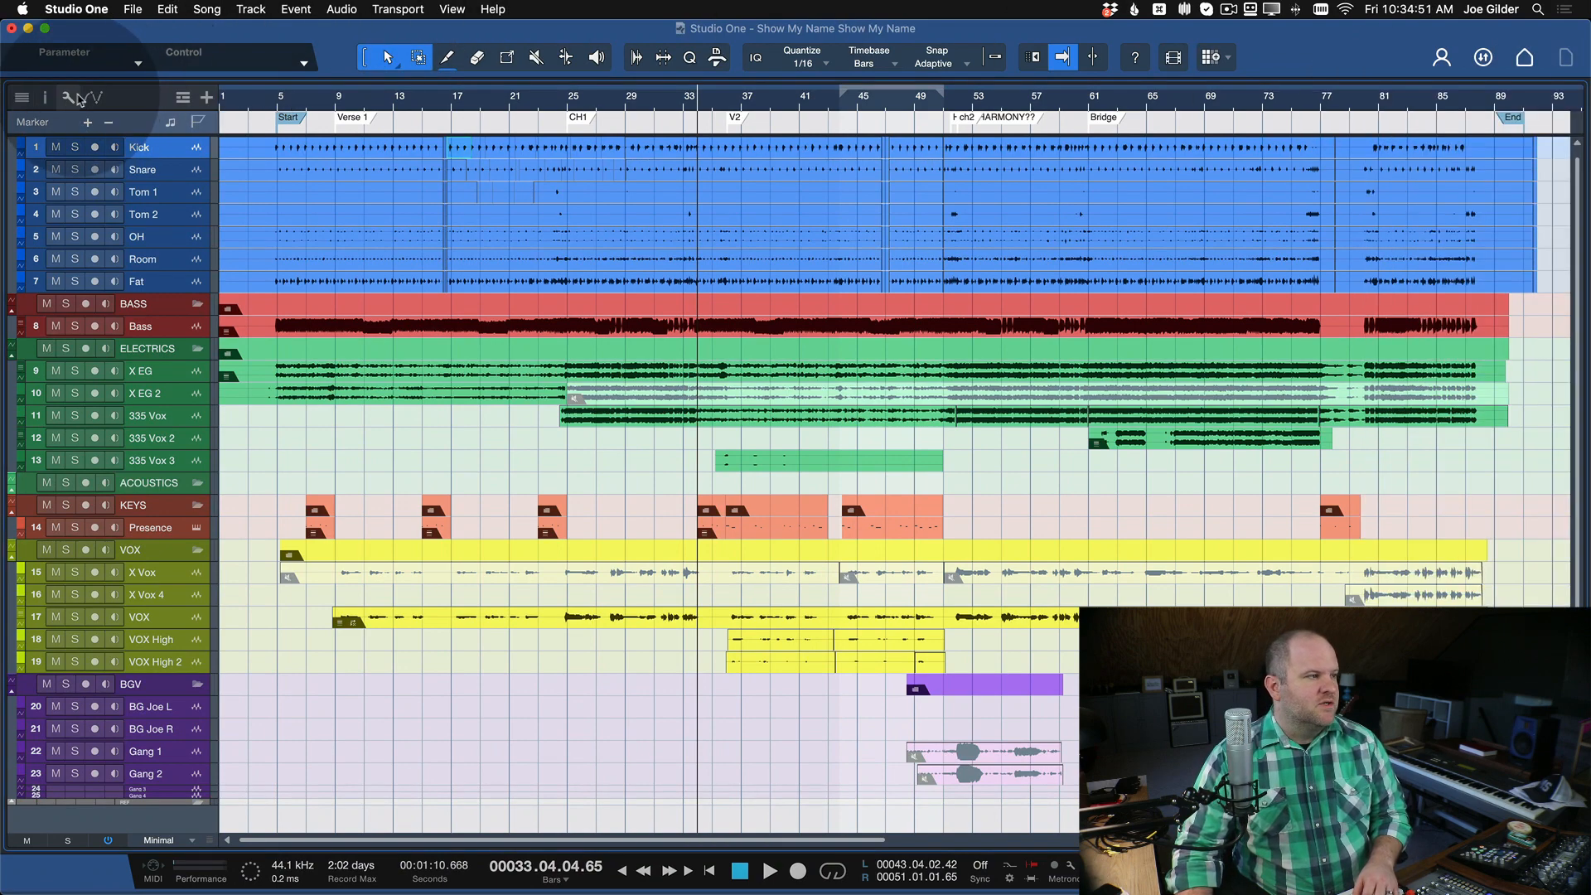
- Re-enable Show event names in the wrench display options
{"action": "left_click", "coordinate": [93, 96]}
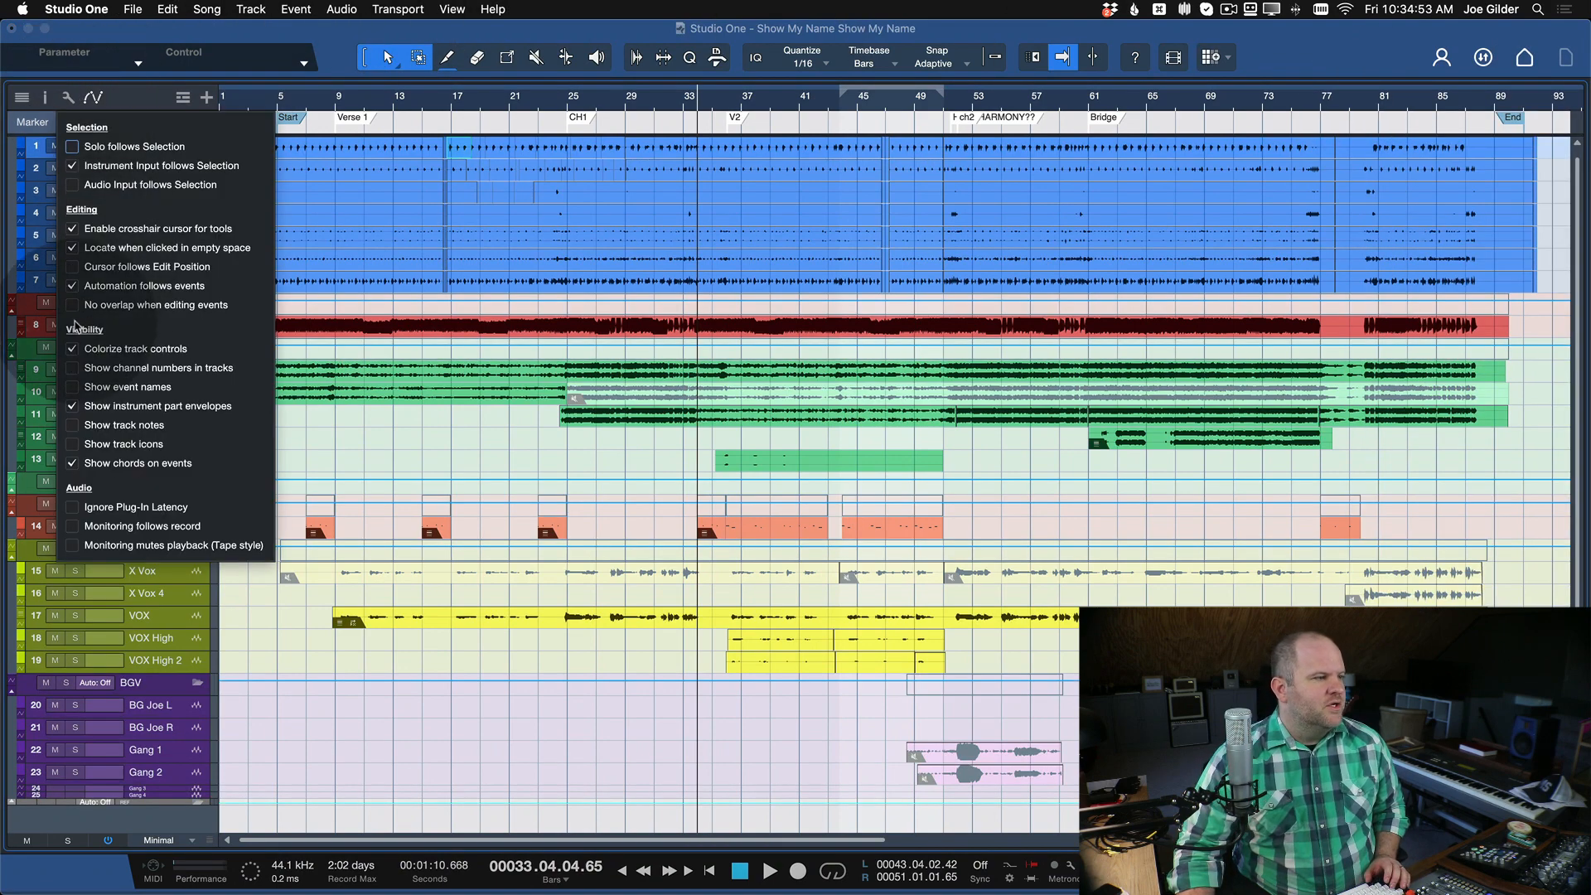
{"action": "left_click", "coordinate": [71, 386]}
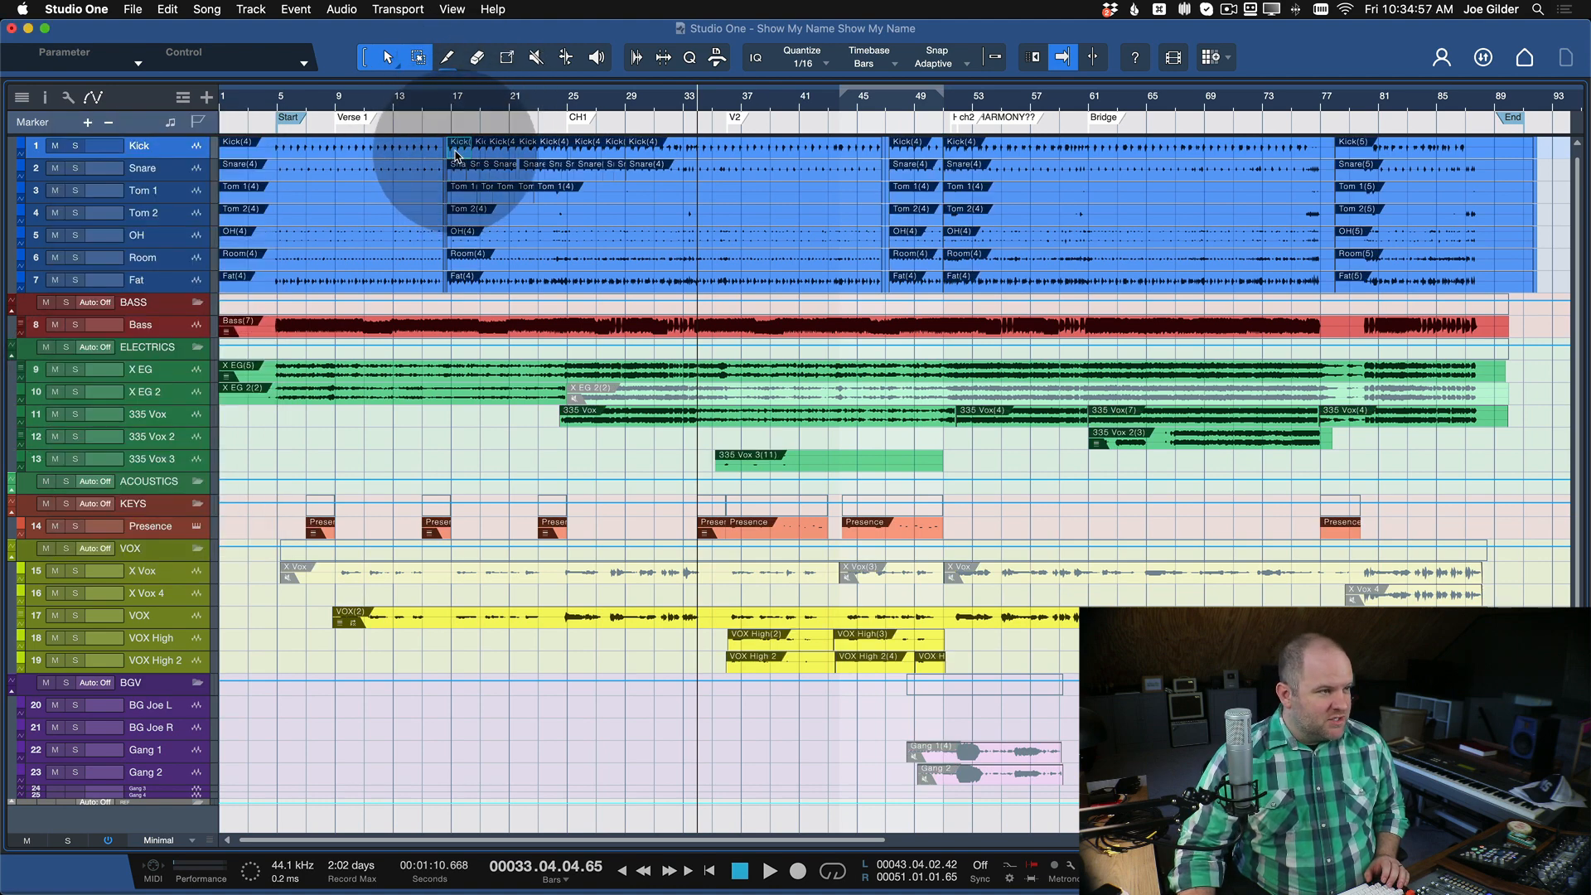
- Bring up the Kick event's editor and right-click settings
{"action": "double_click", "coordinate": [457, 147]}
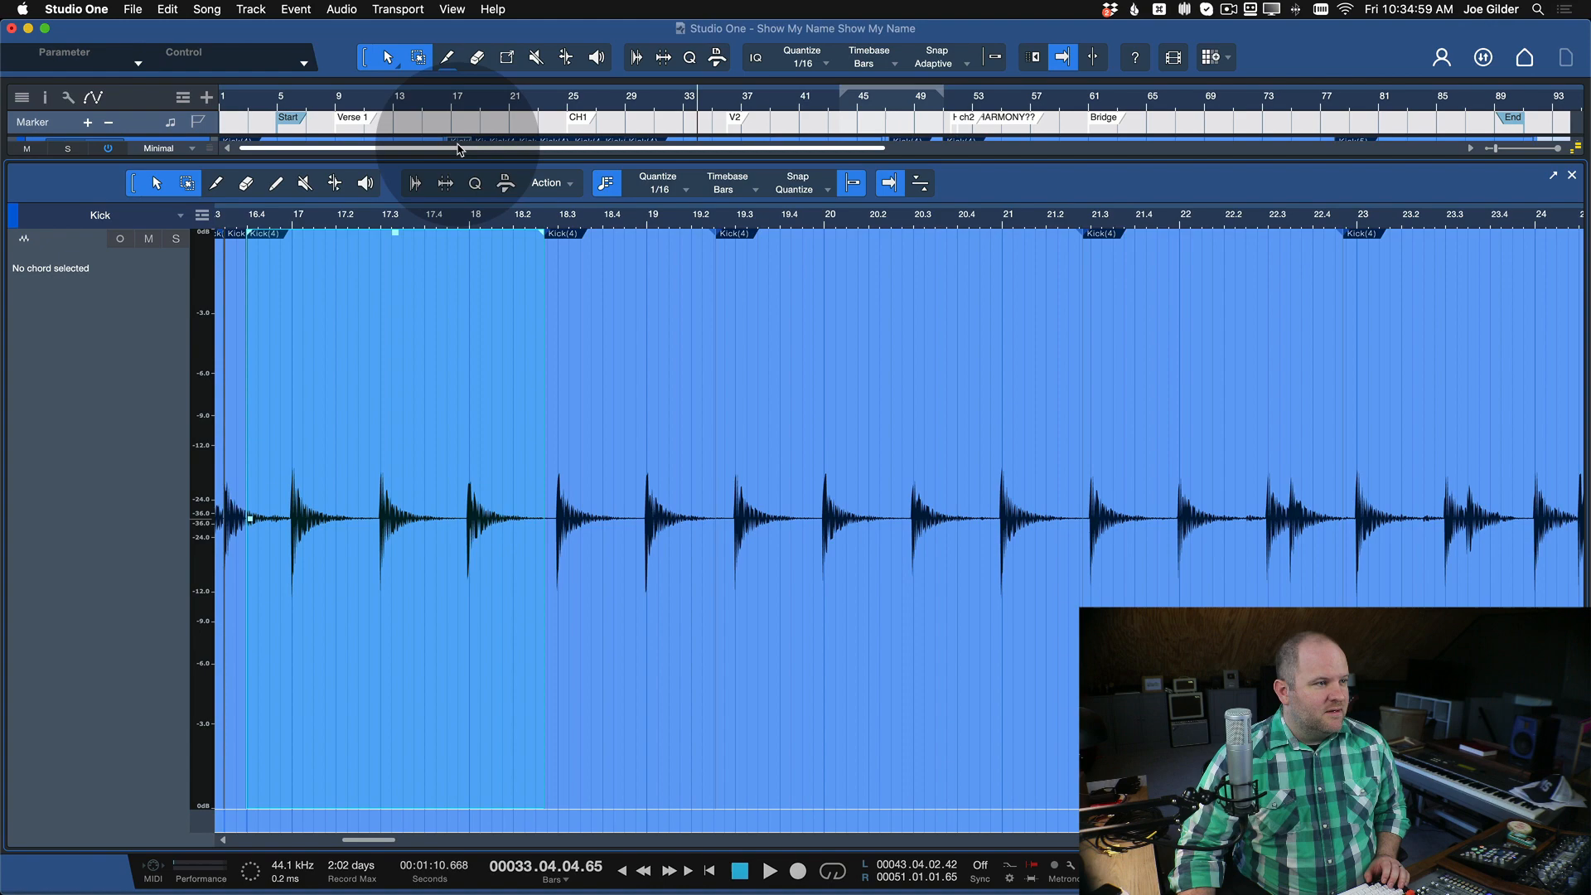
{"action": "right_click", "coordinate": [477, 157]}
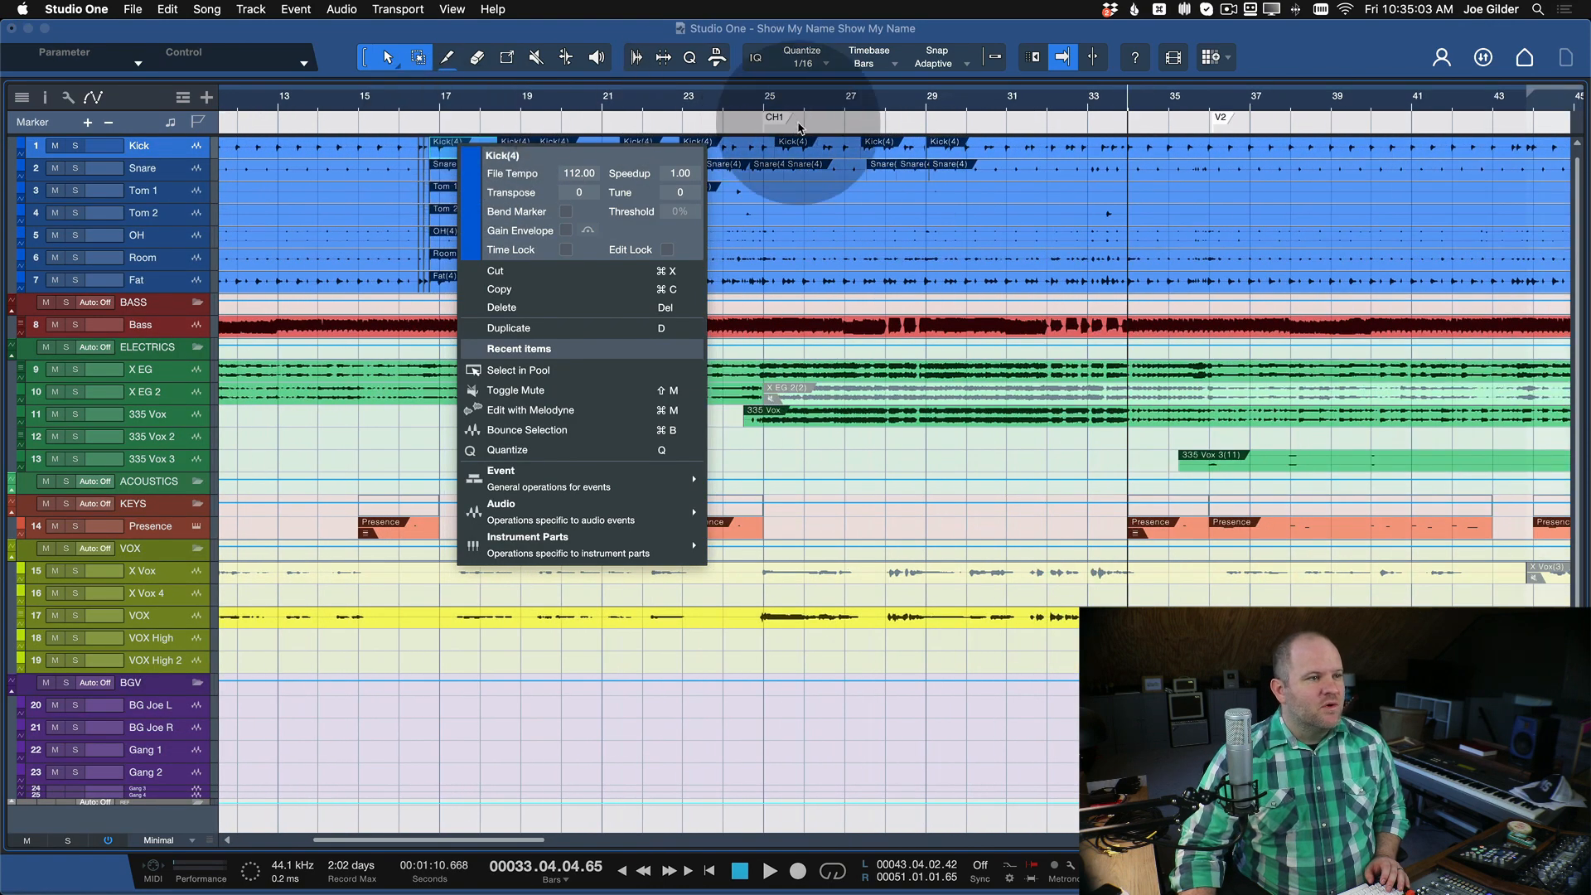
{"action": "mouse_move", "coordinate": [510, 164]}
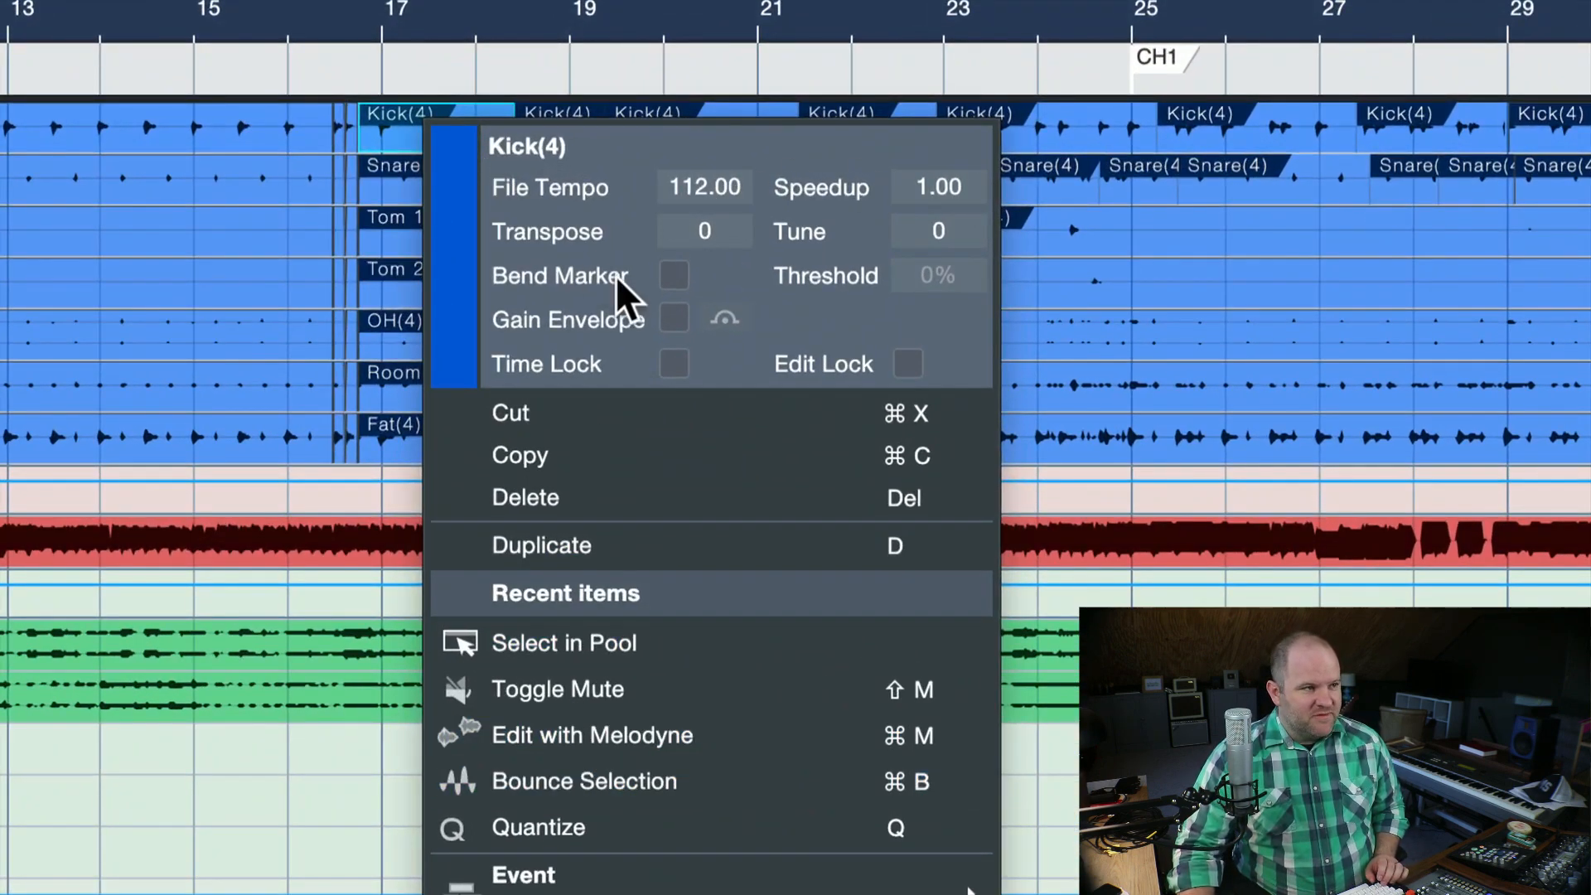
{"action": "mouse_move", "coordinate": [537, 163]}
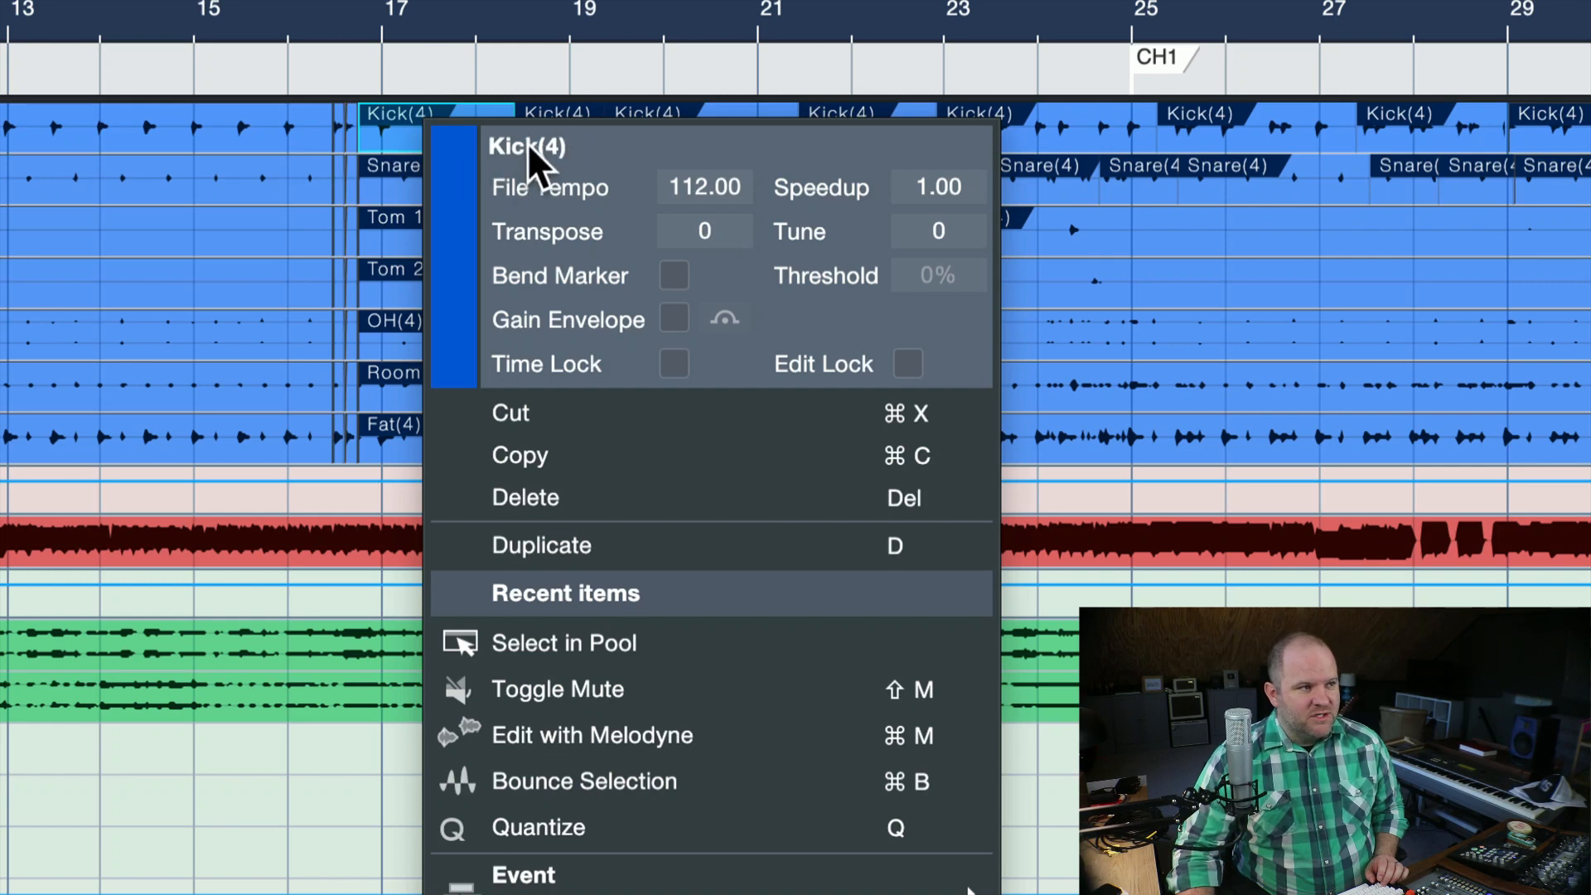
- Rename the first kick event at bar 17 to BOOM
{"action": "double_click", "coordinate": [527, 148]}
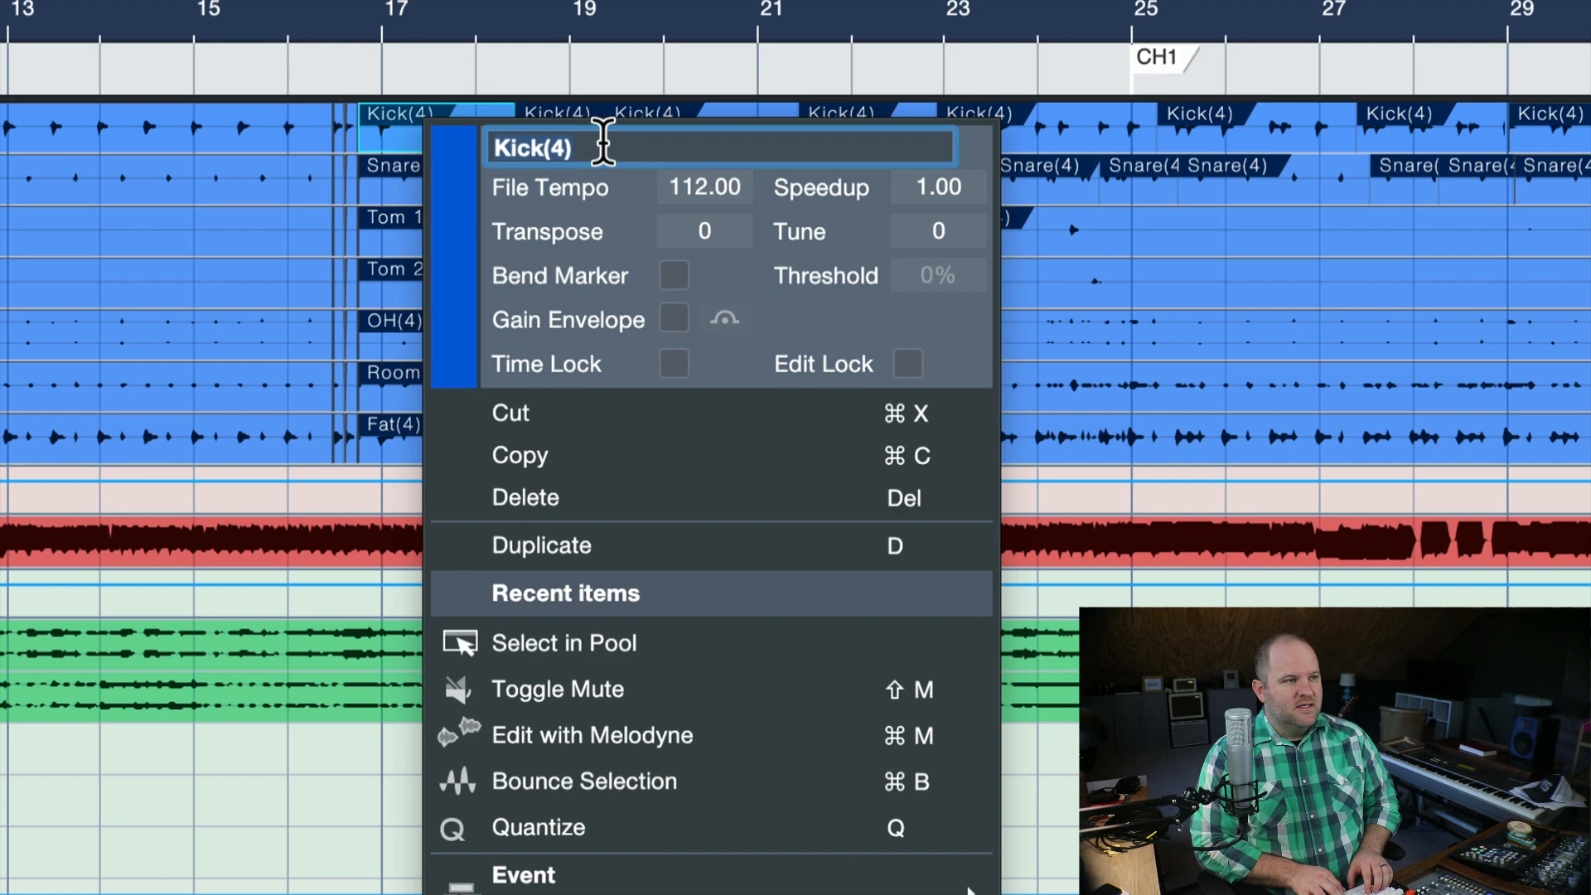
{"action": "type", "text": "BOOM"}
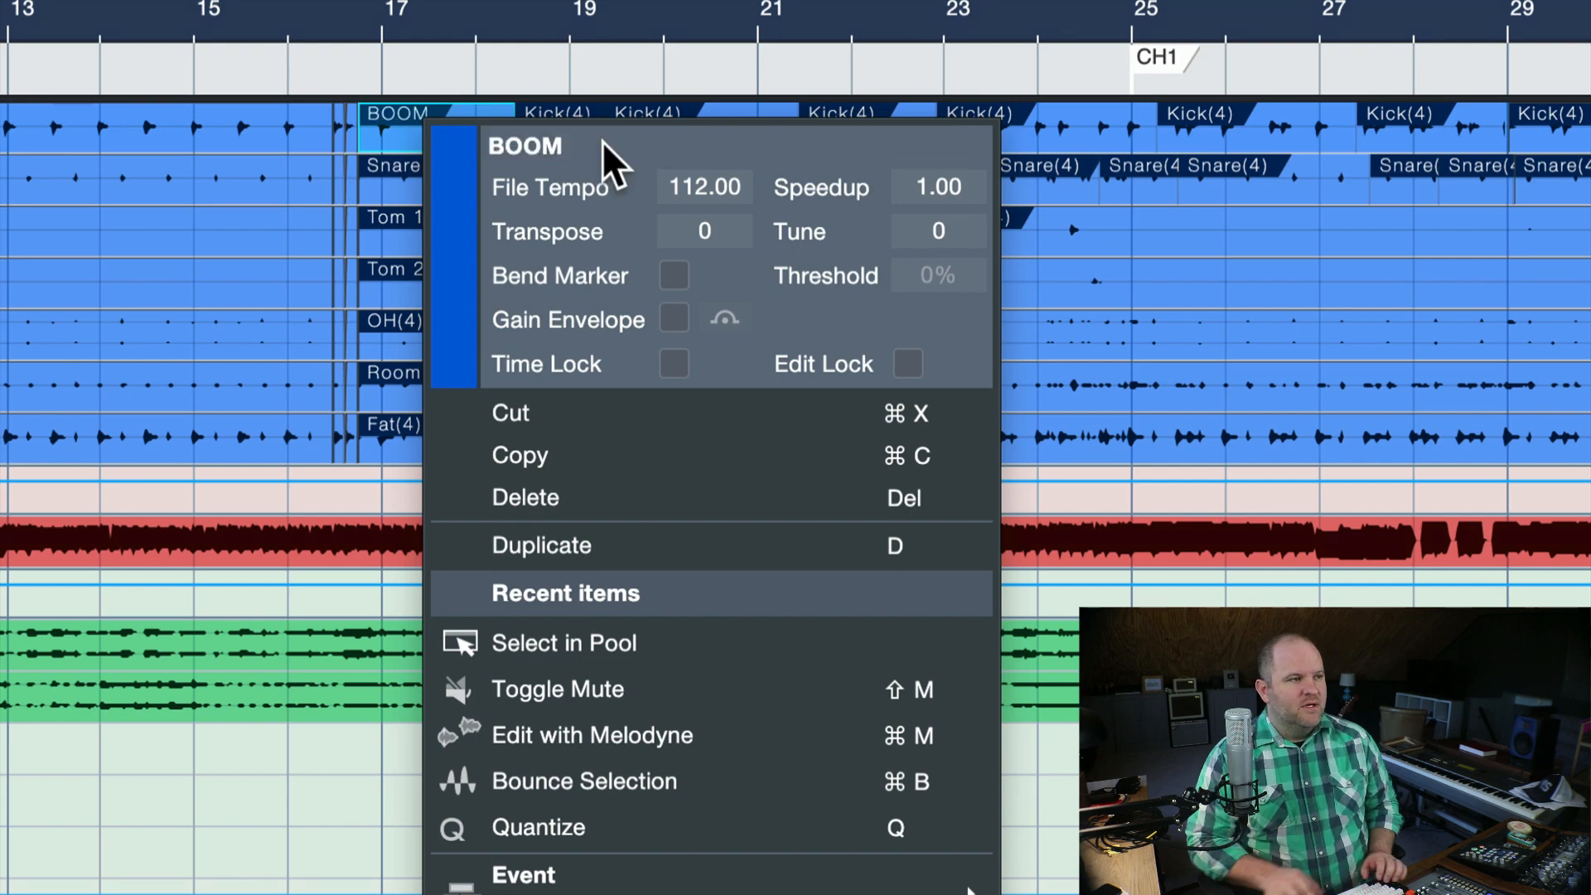
{"action": "left_click", "coordinate": [593, 350]}
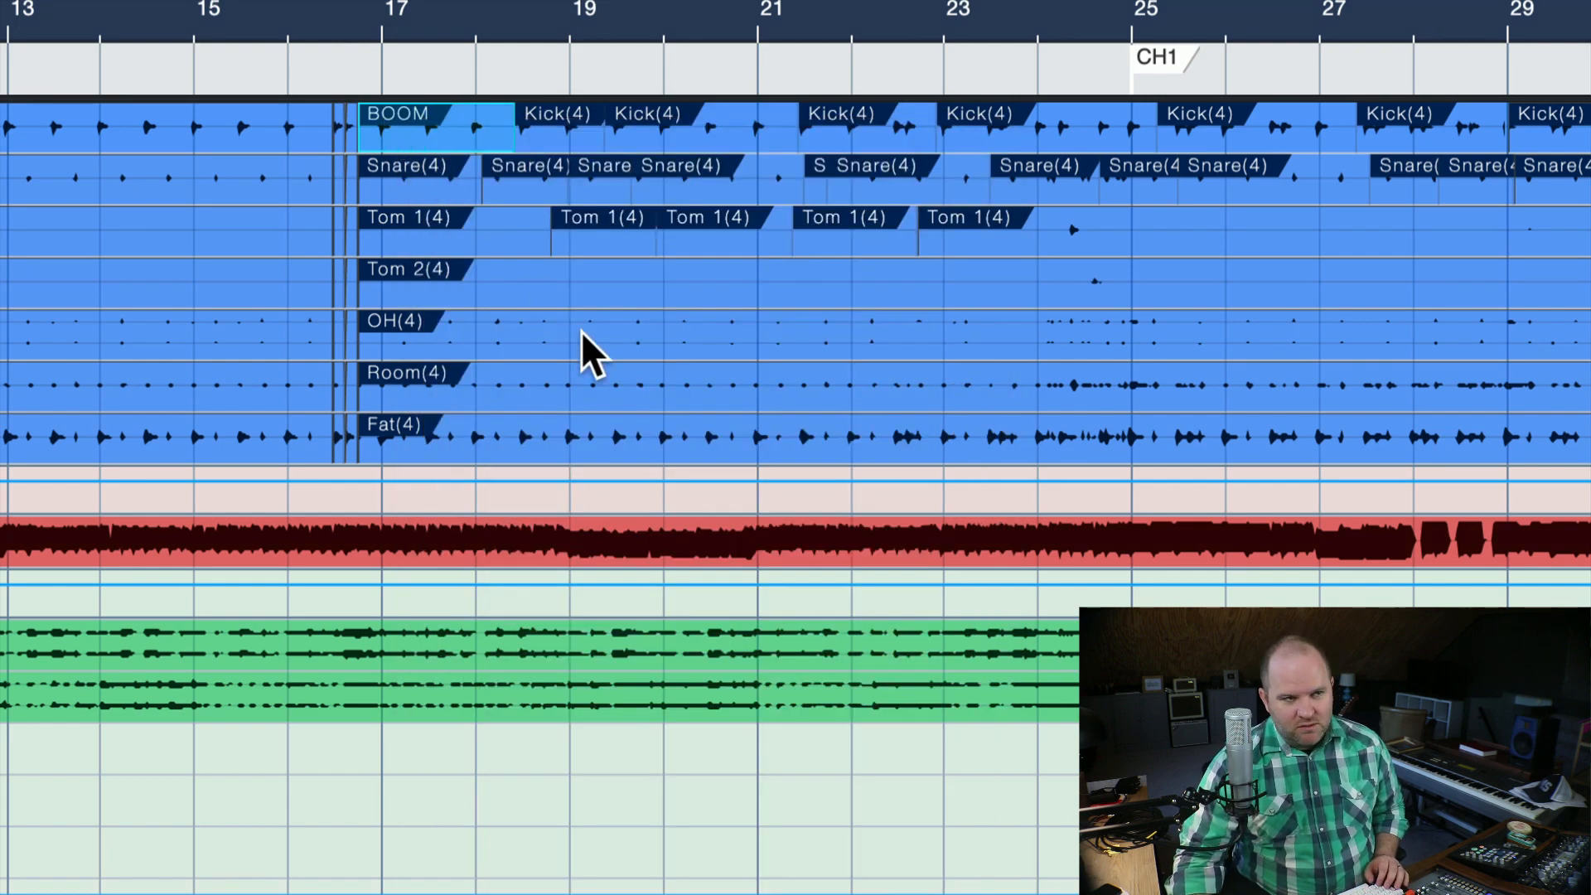